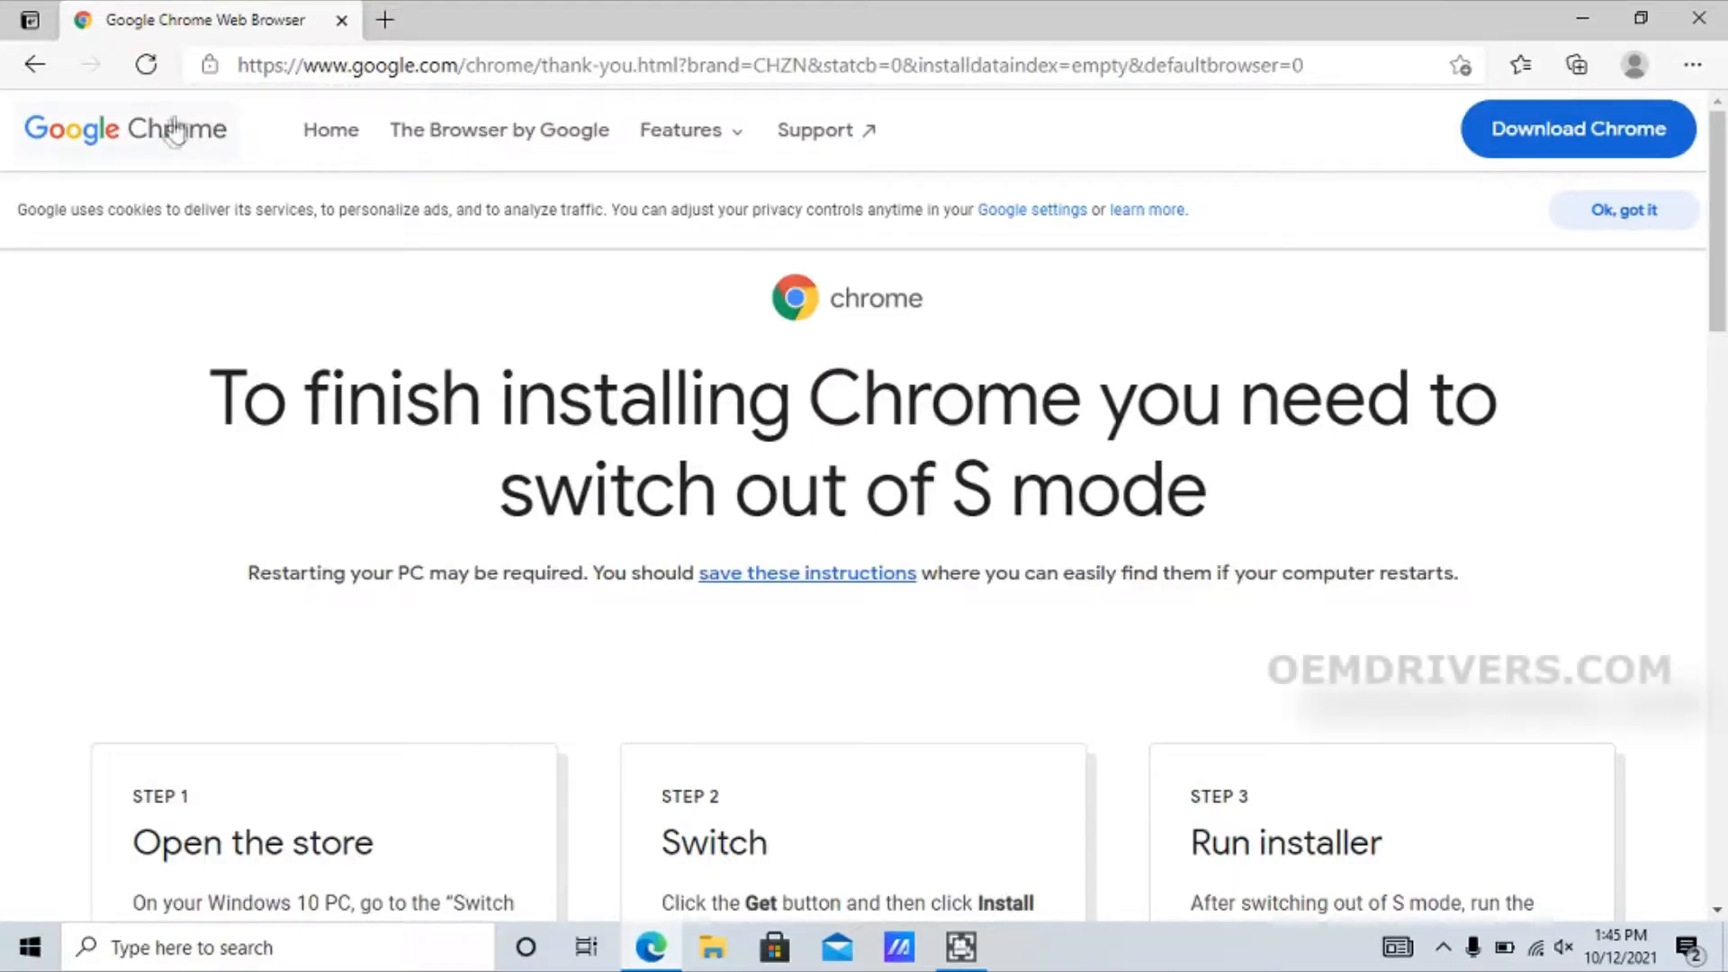
Download ChromeSetup.exe from the Chrome page in Edge and show it in its folder
left_click(153, 135)
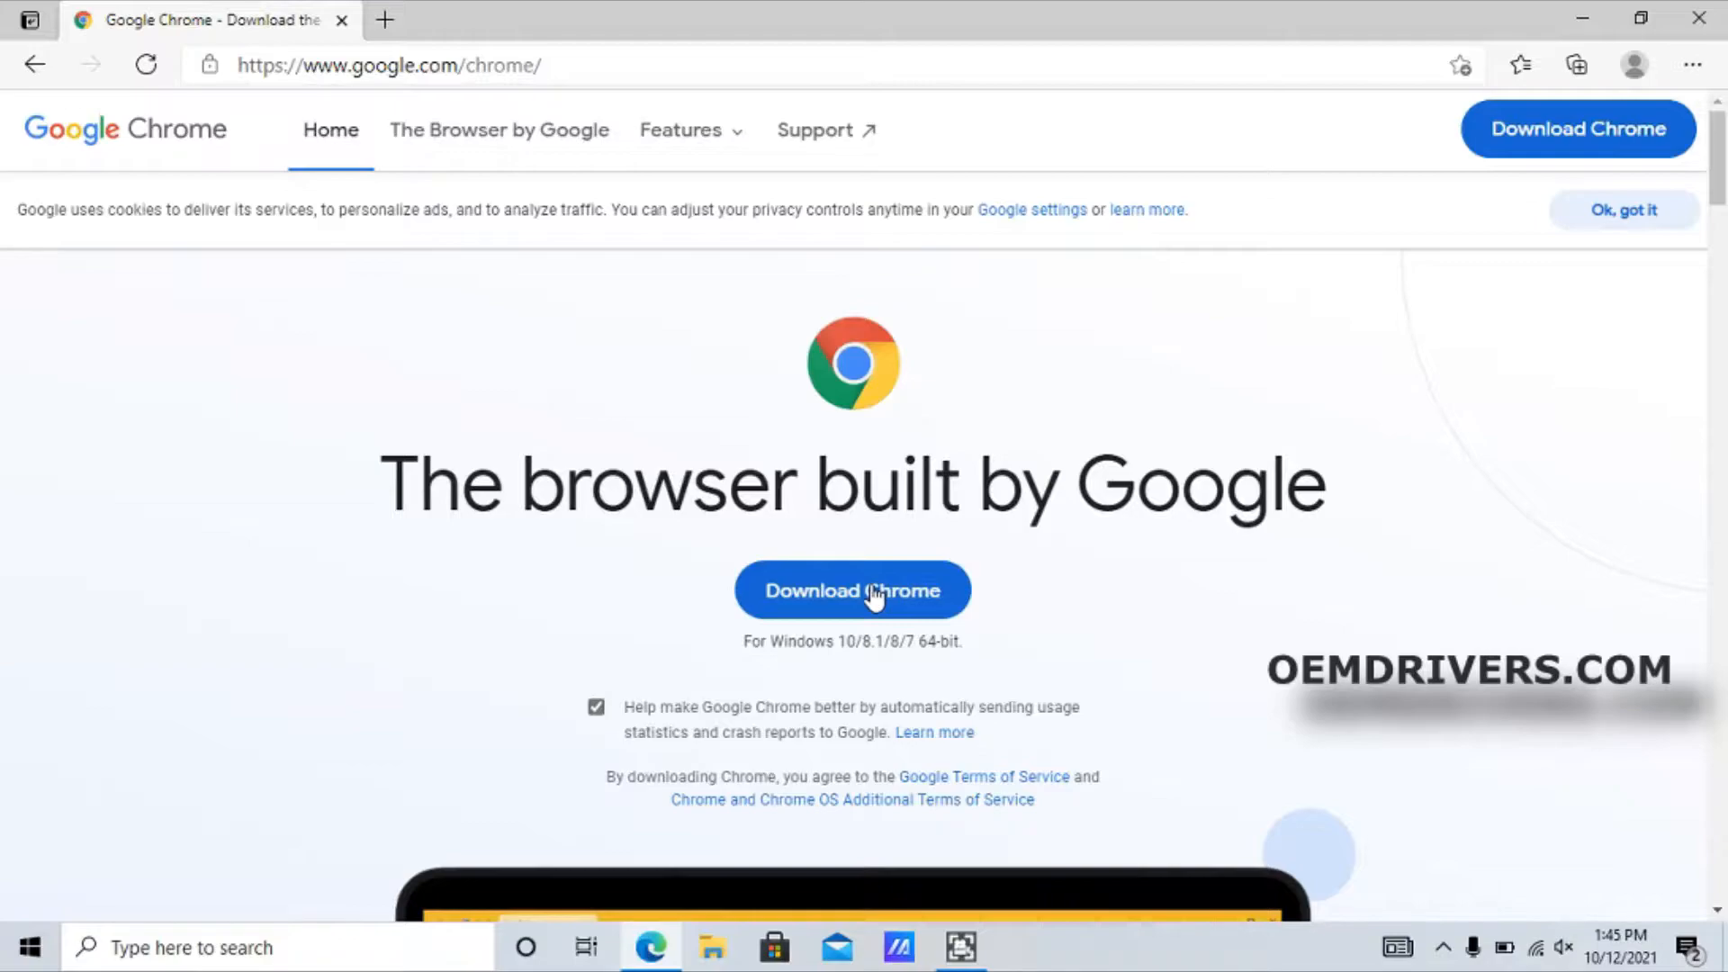
left_click(852, 591)
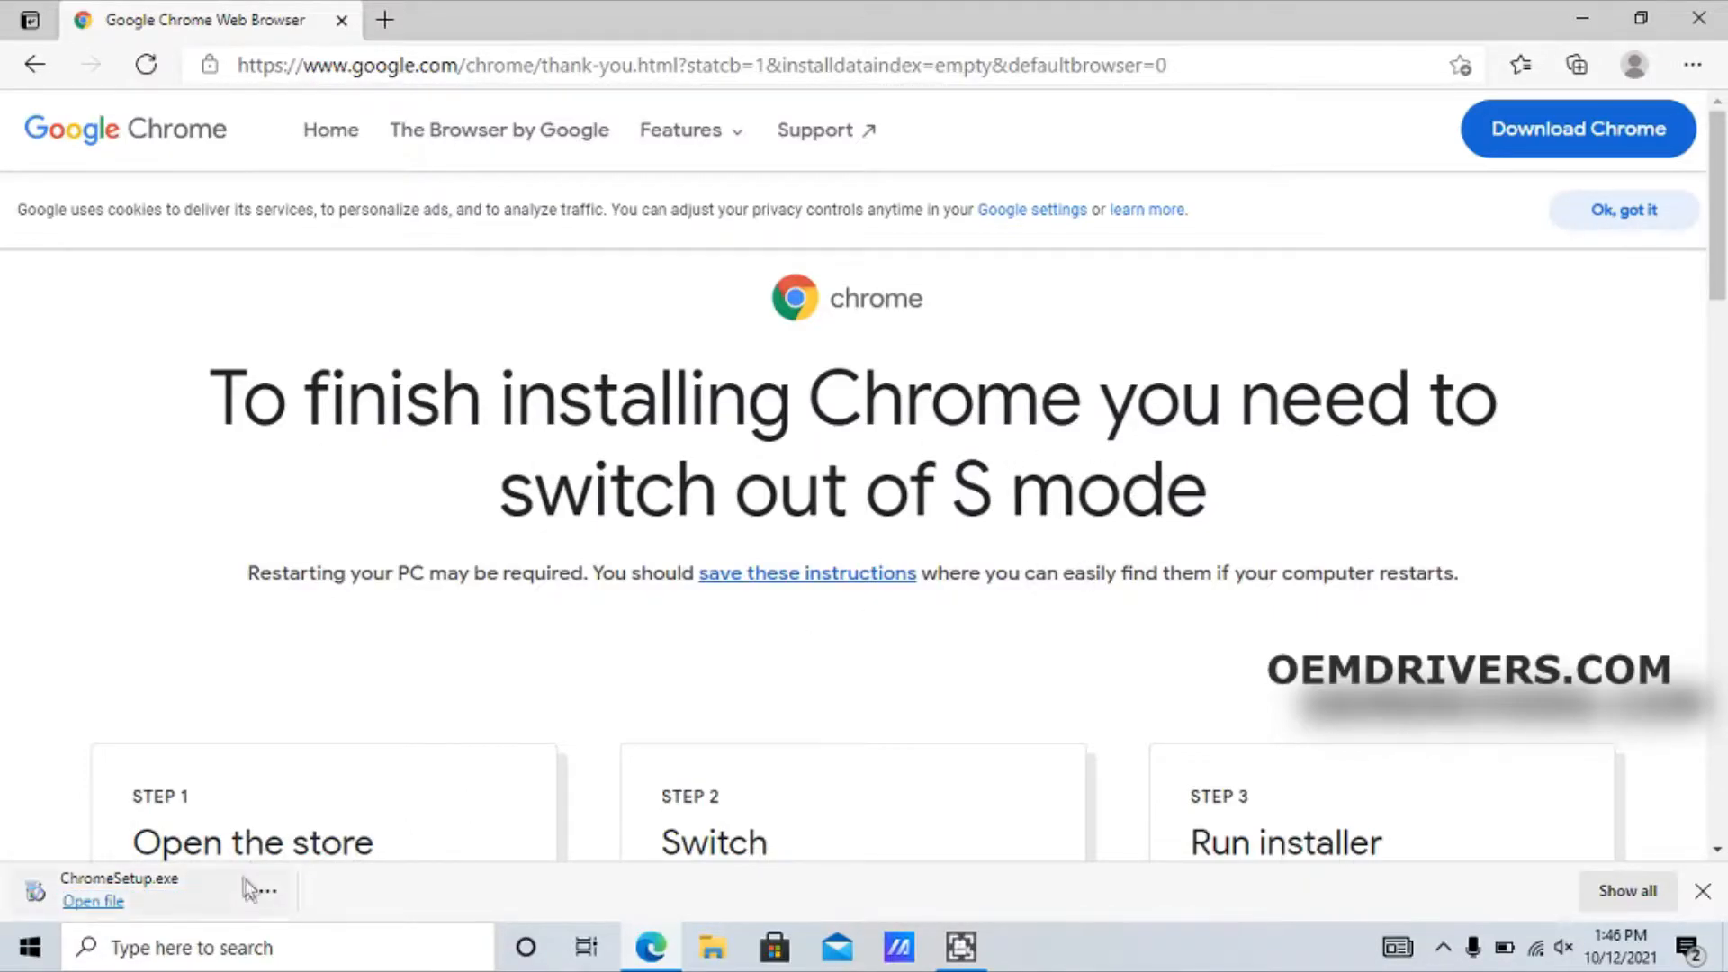
left_click(269, 888)
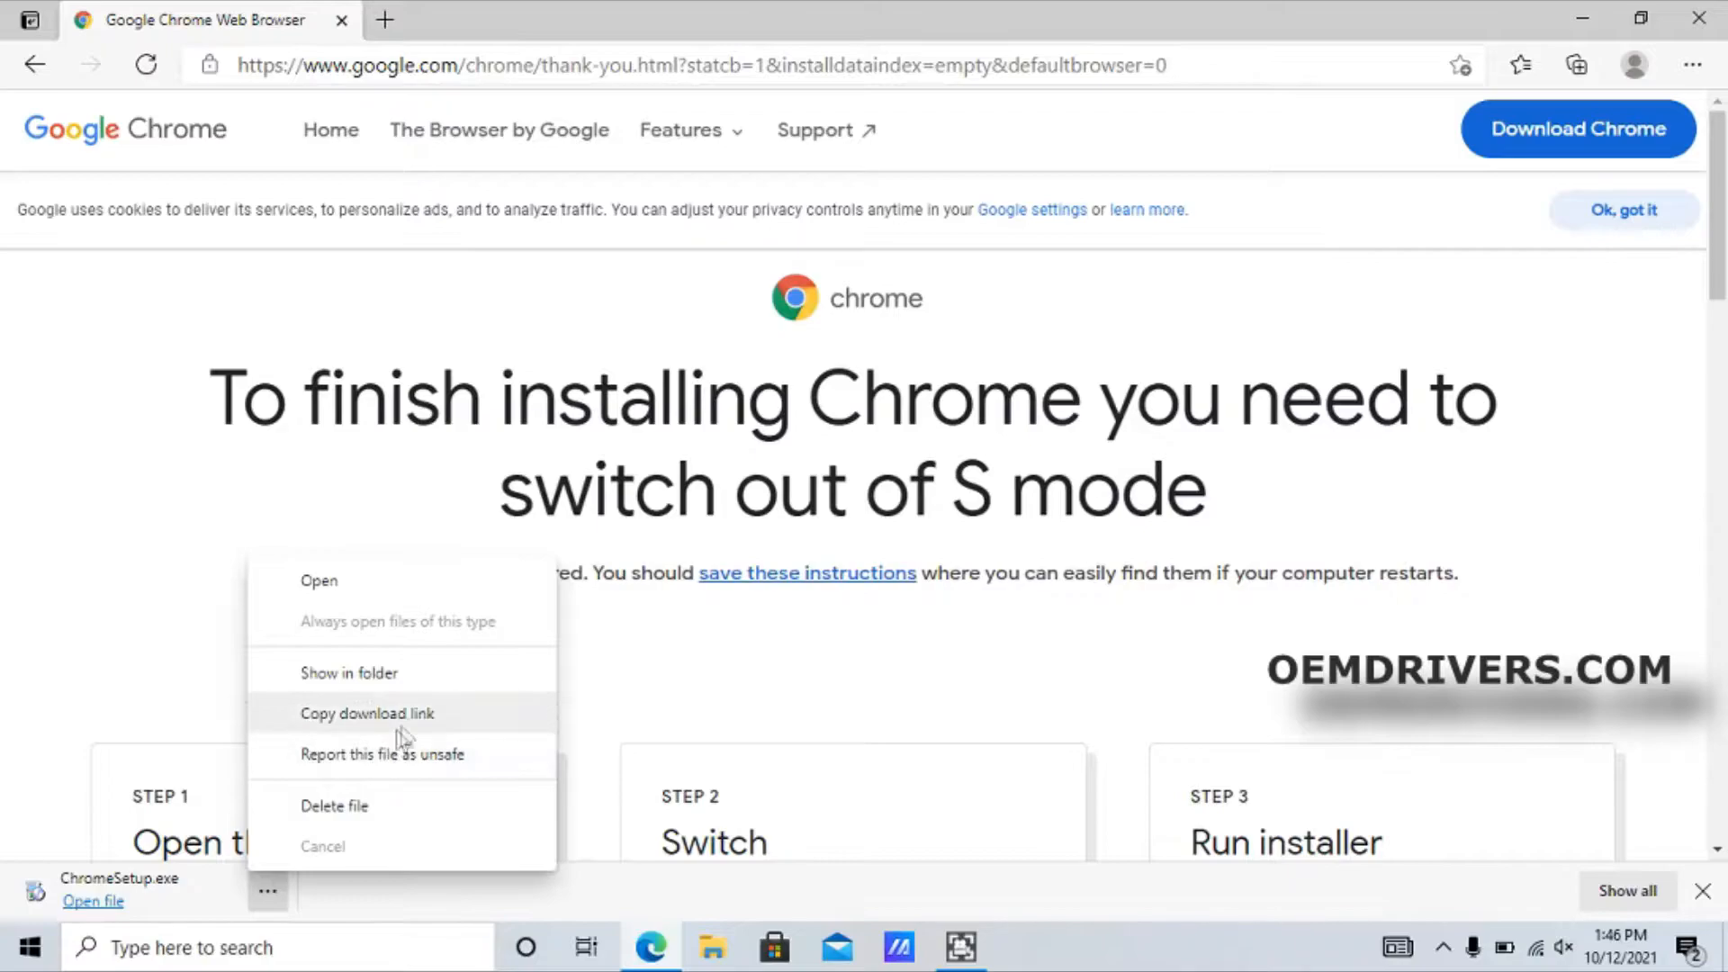
left_click(418, 666)
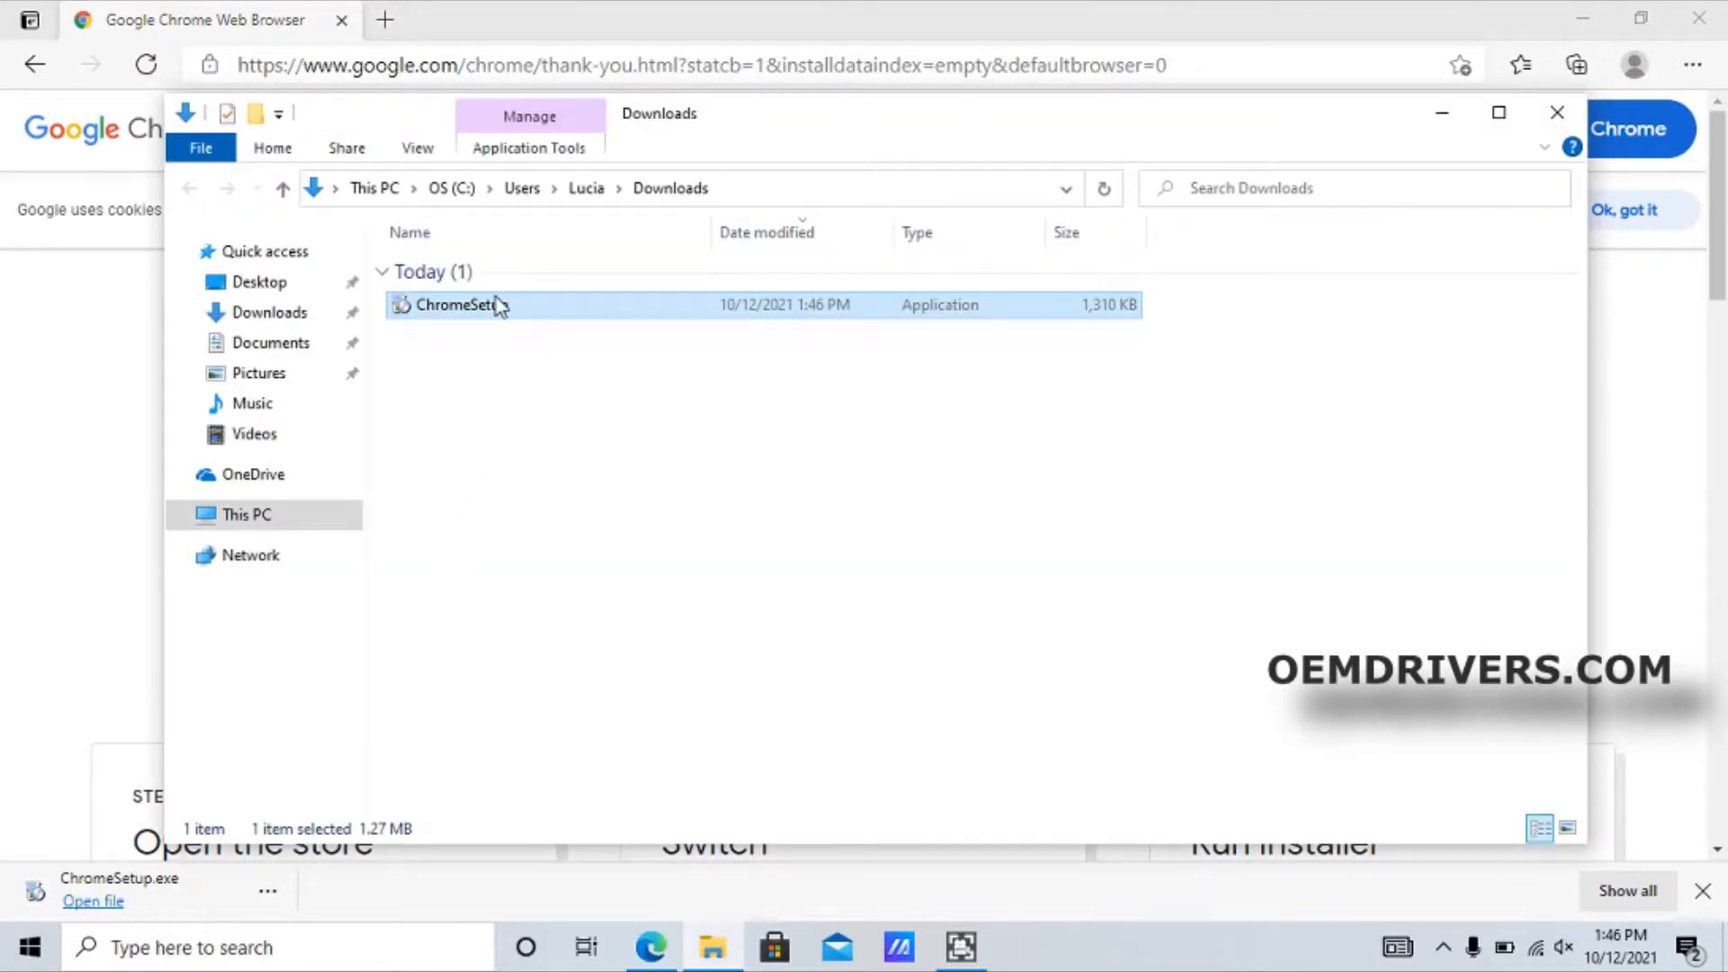
Run ChromeSetup.exe from Downloads, which triggers the S mode blocking notice
double_click(452, 306)
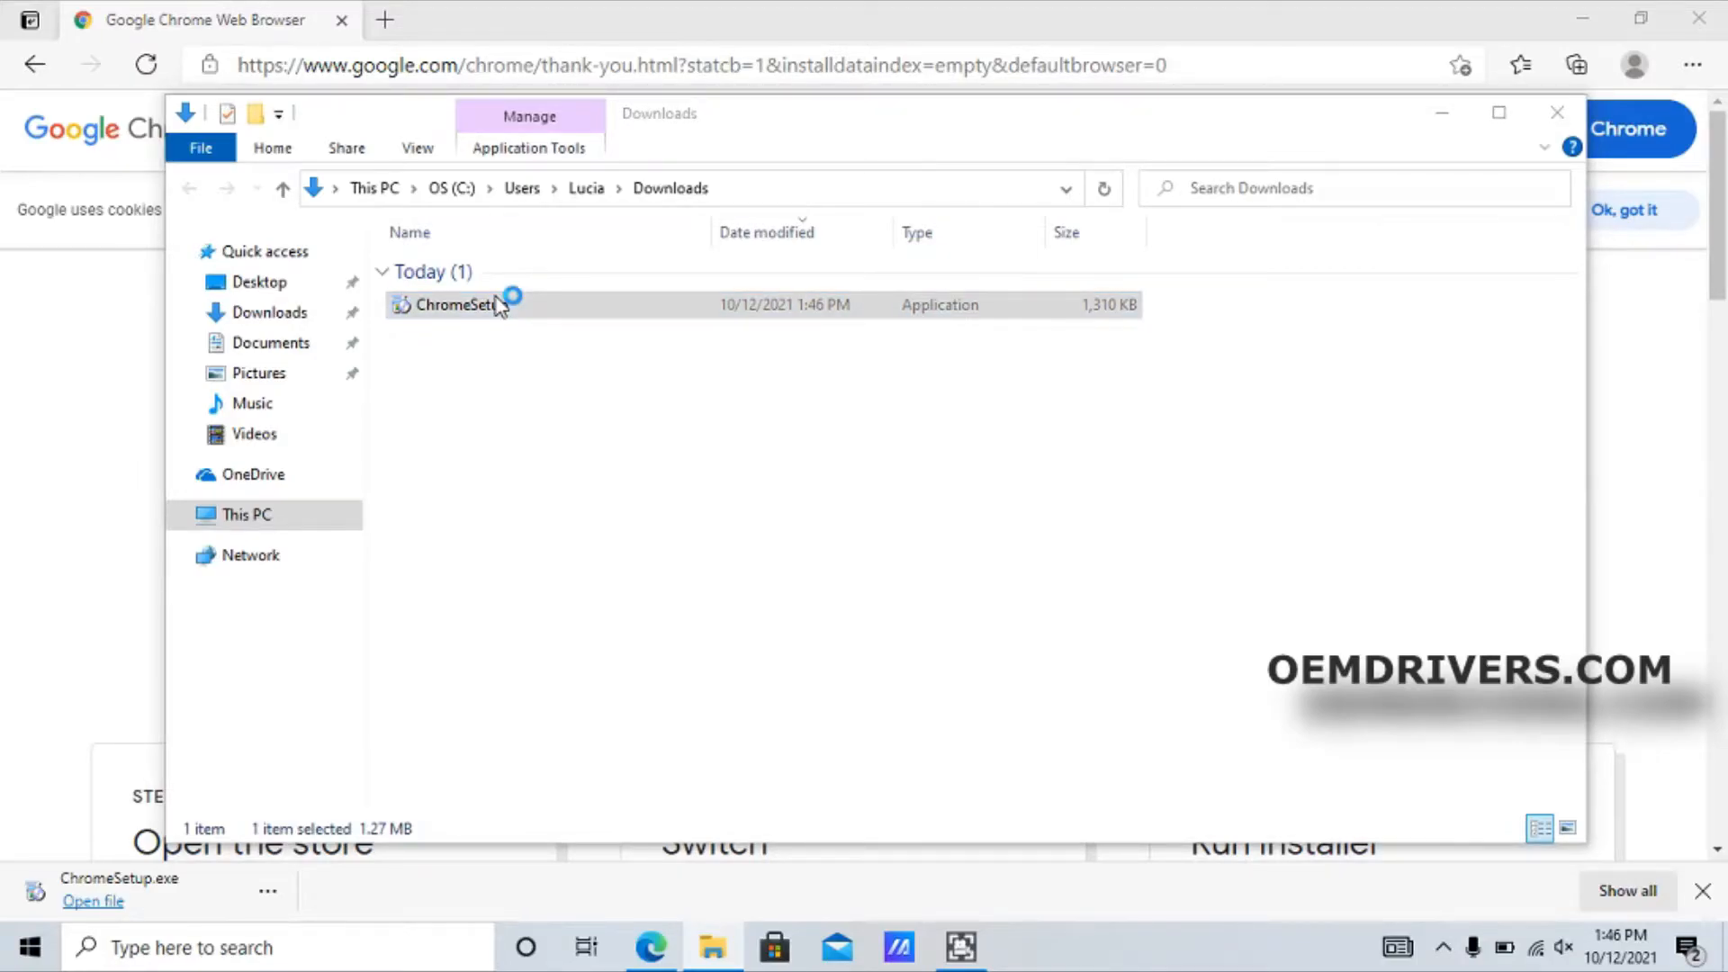
double_click(452, 304)
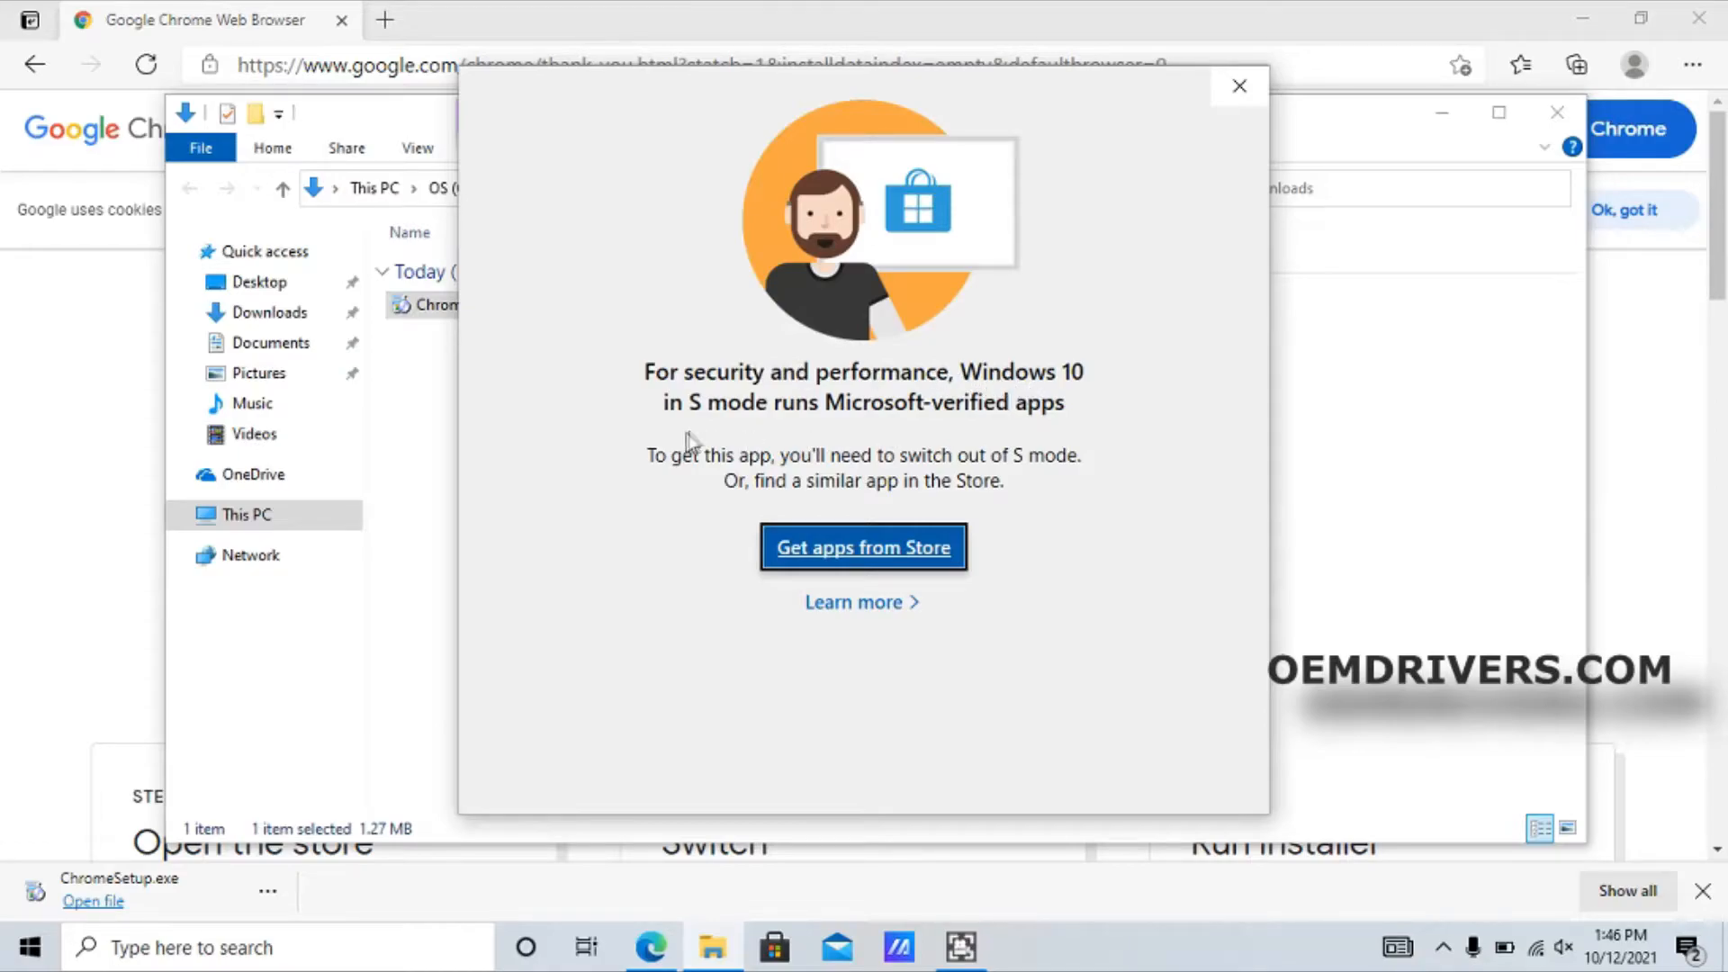
mouse_move(1044, 435)
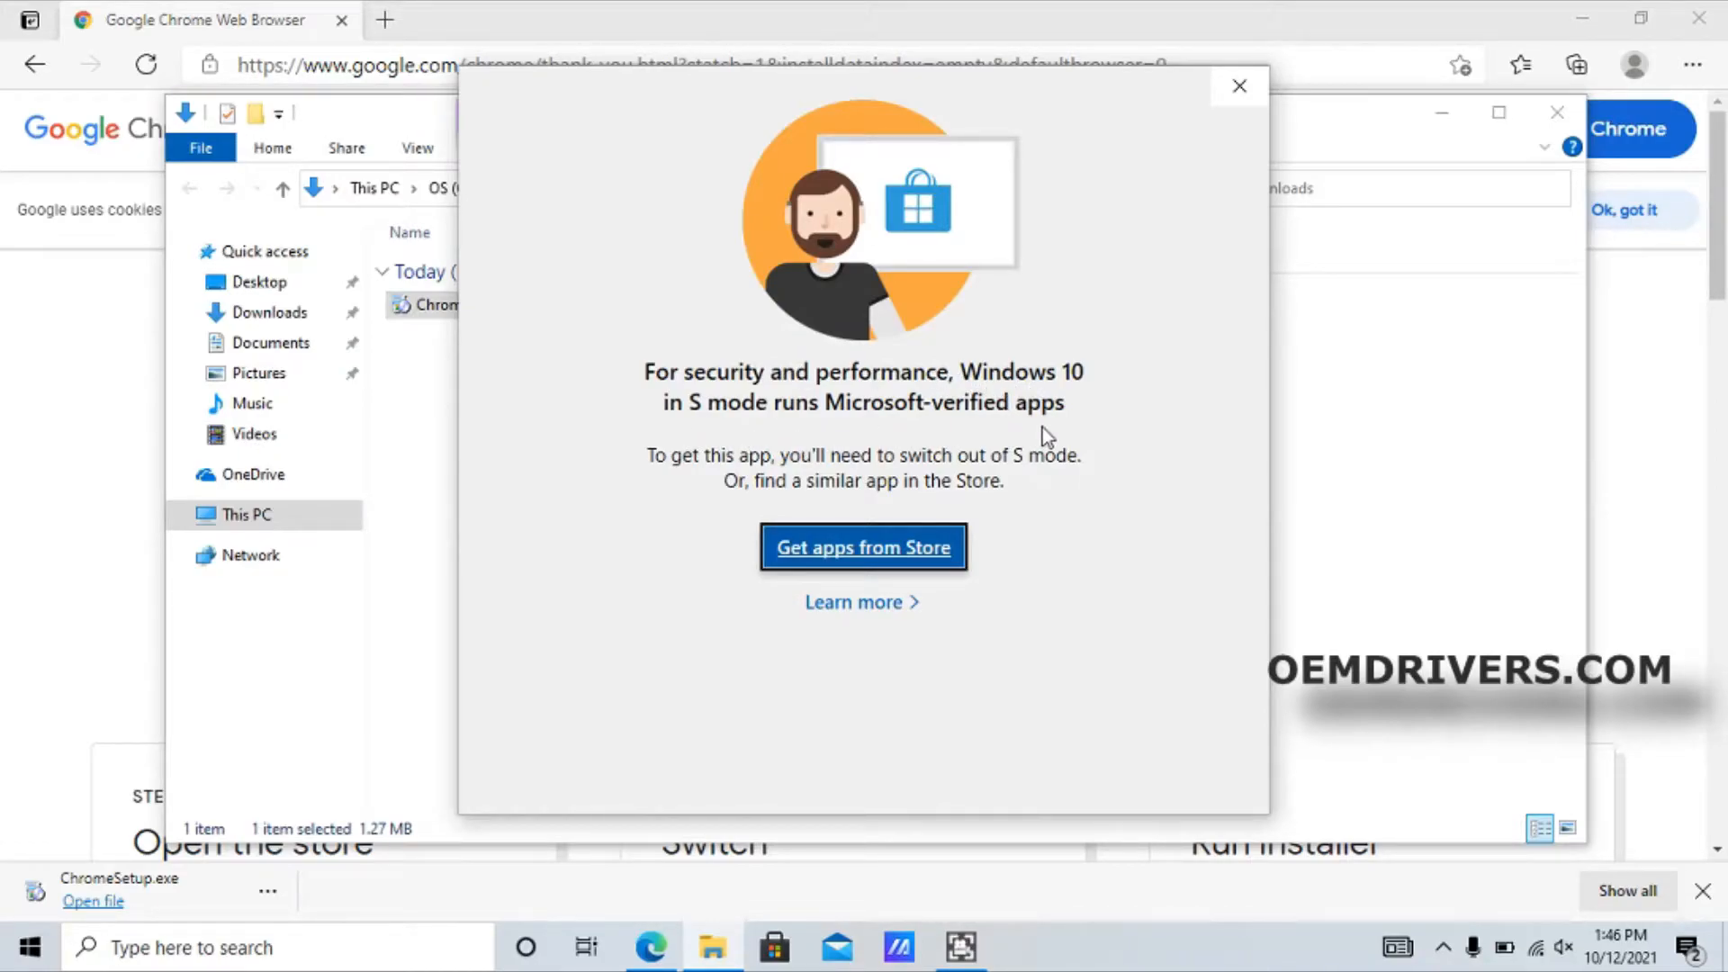
mouse_move(1029, 456)
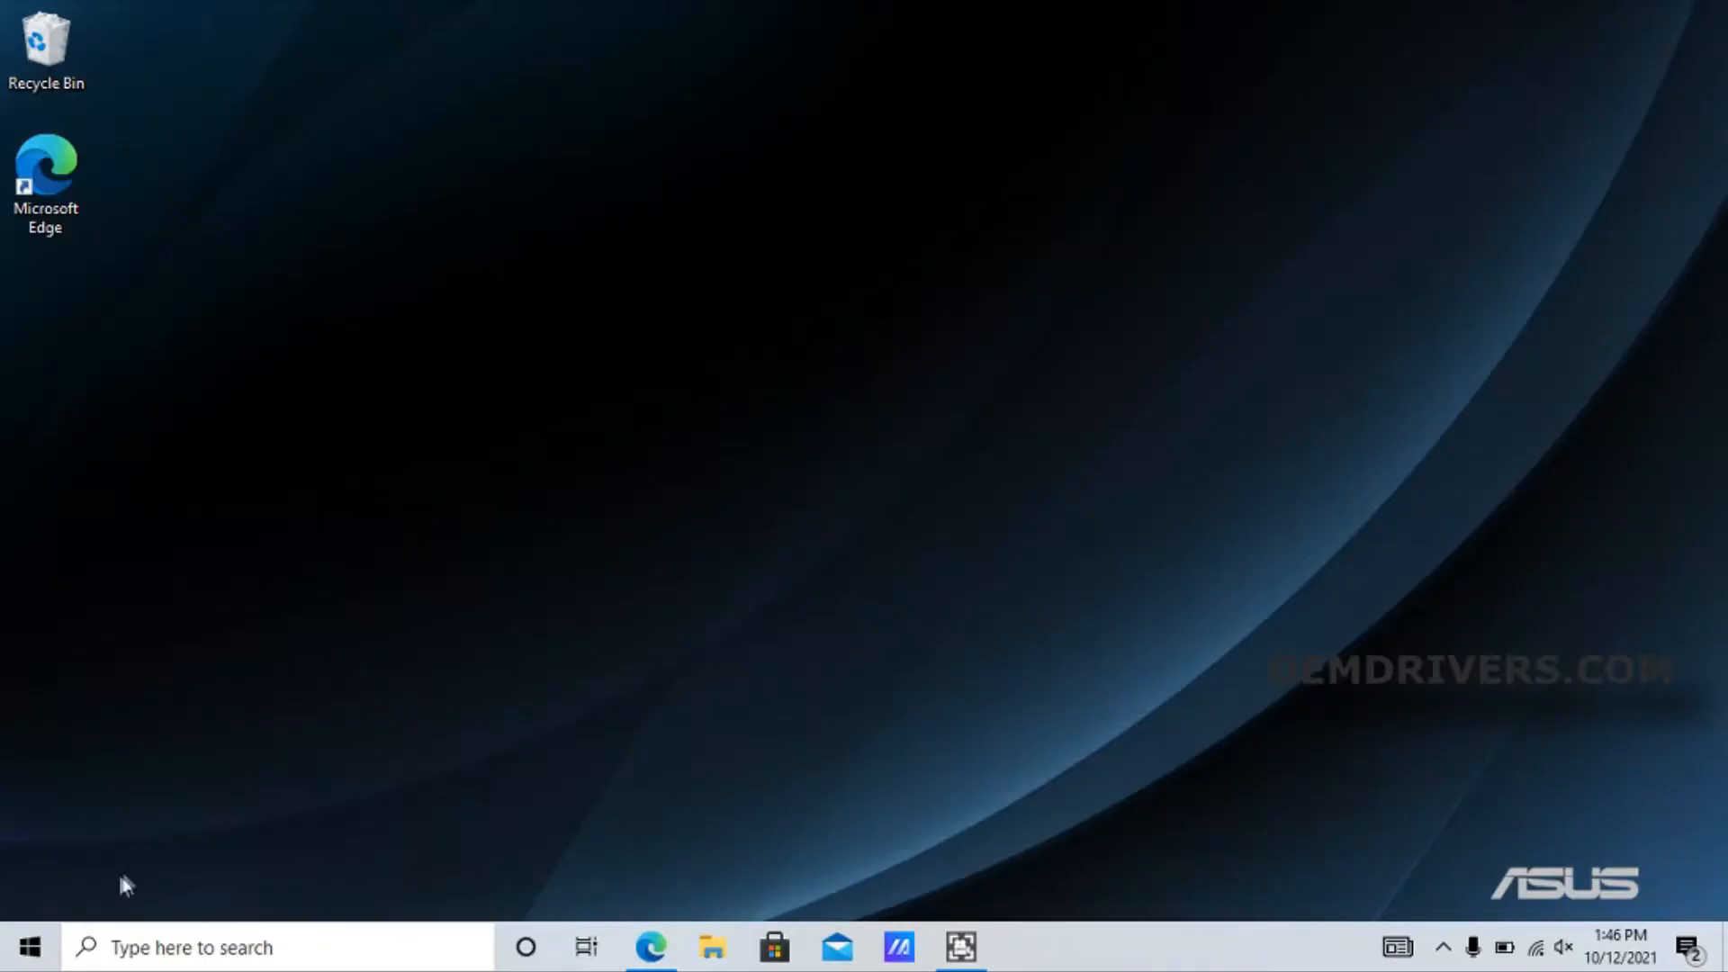
Open System About from the Start context menu and go to the Activation page
left_click(32, 941)
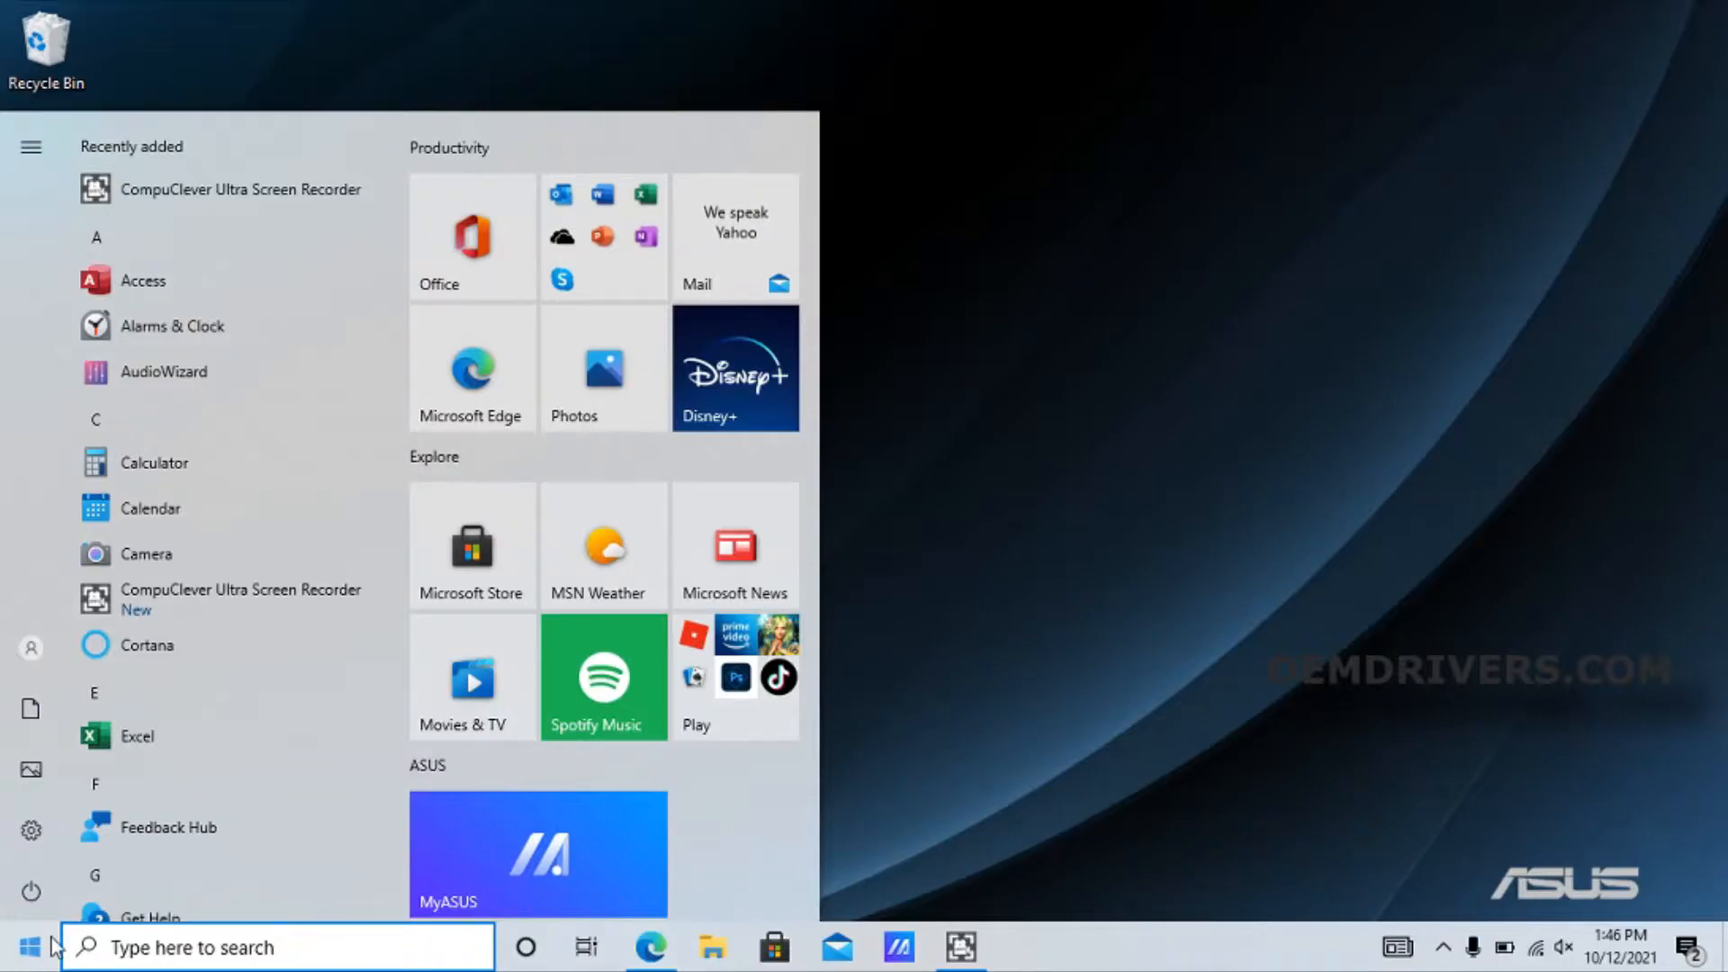
left_click(32, 944)
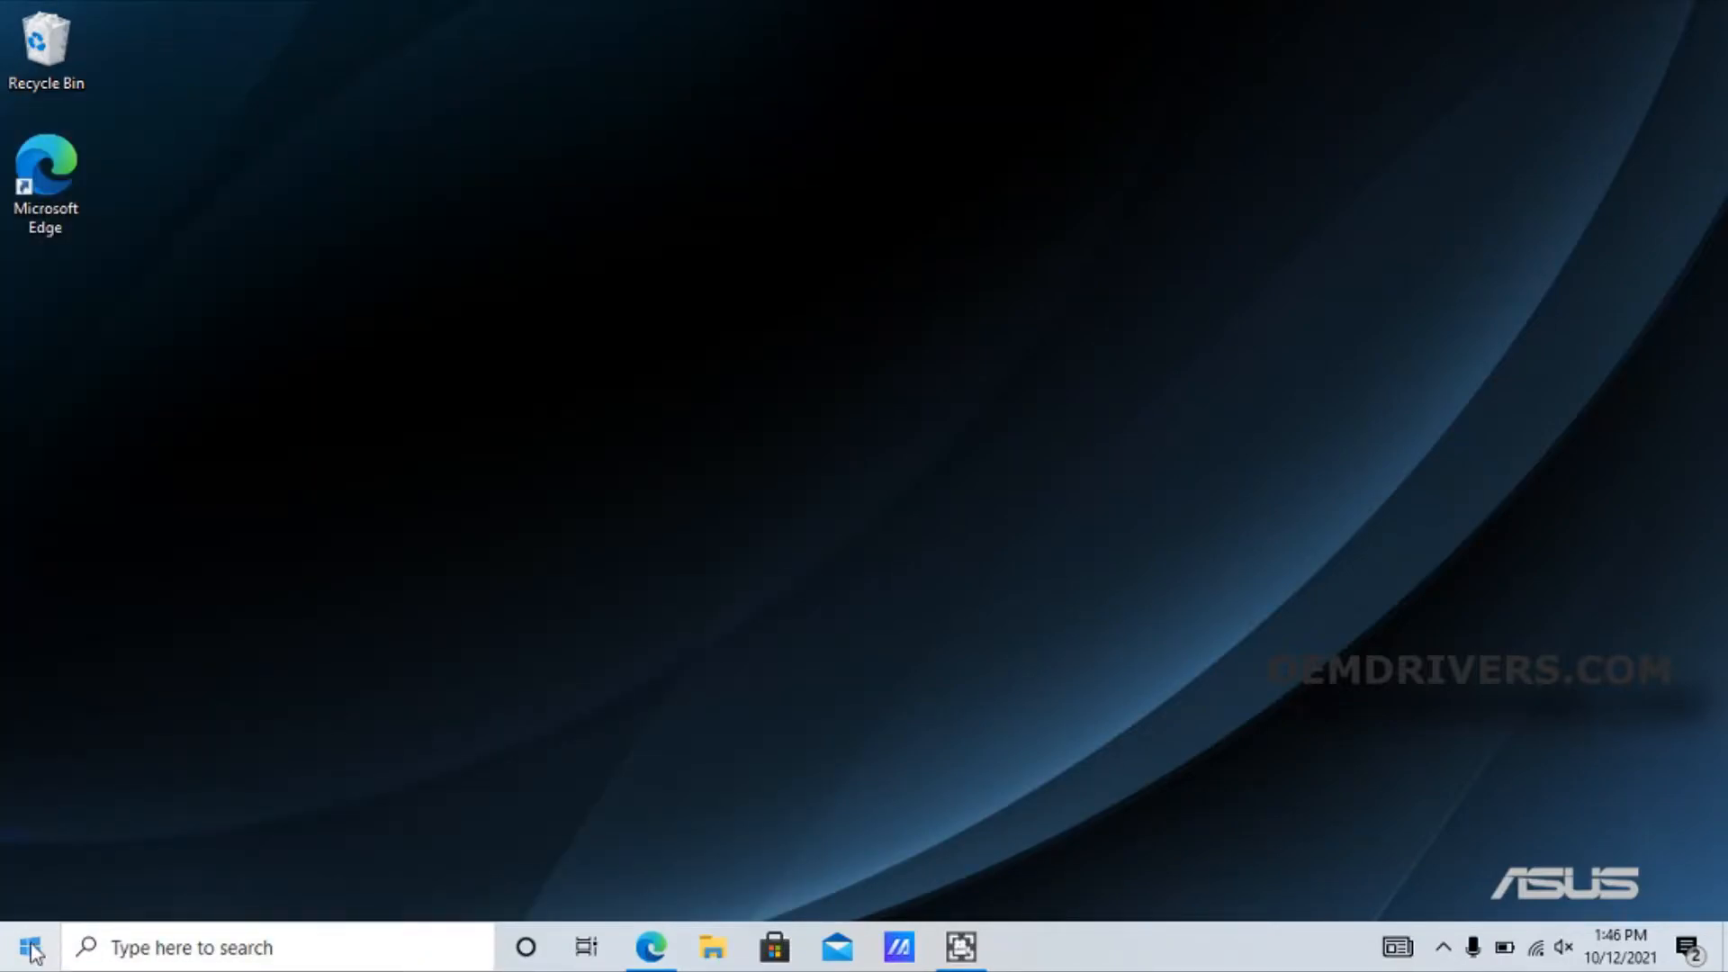
right_click(33, 945)
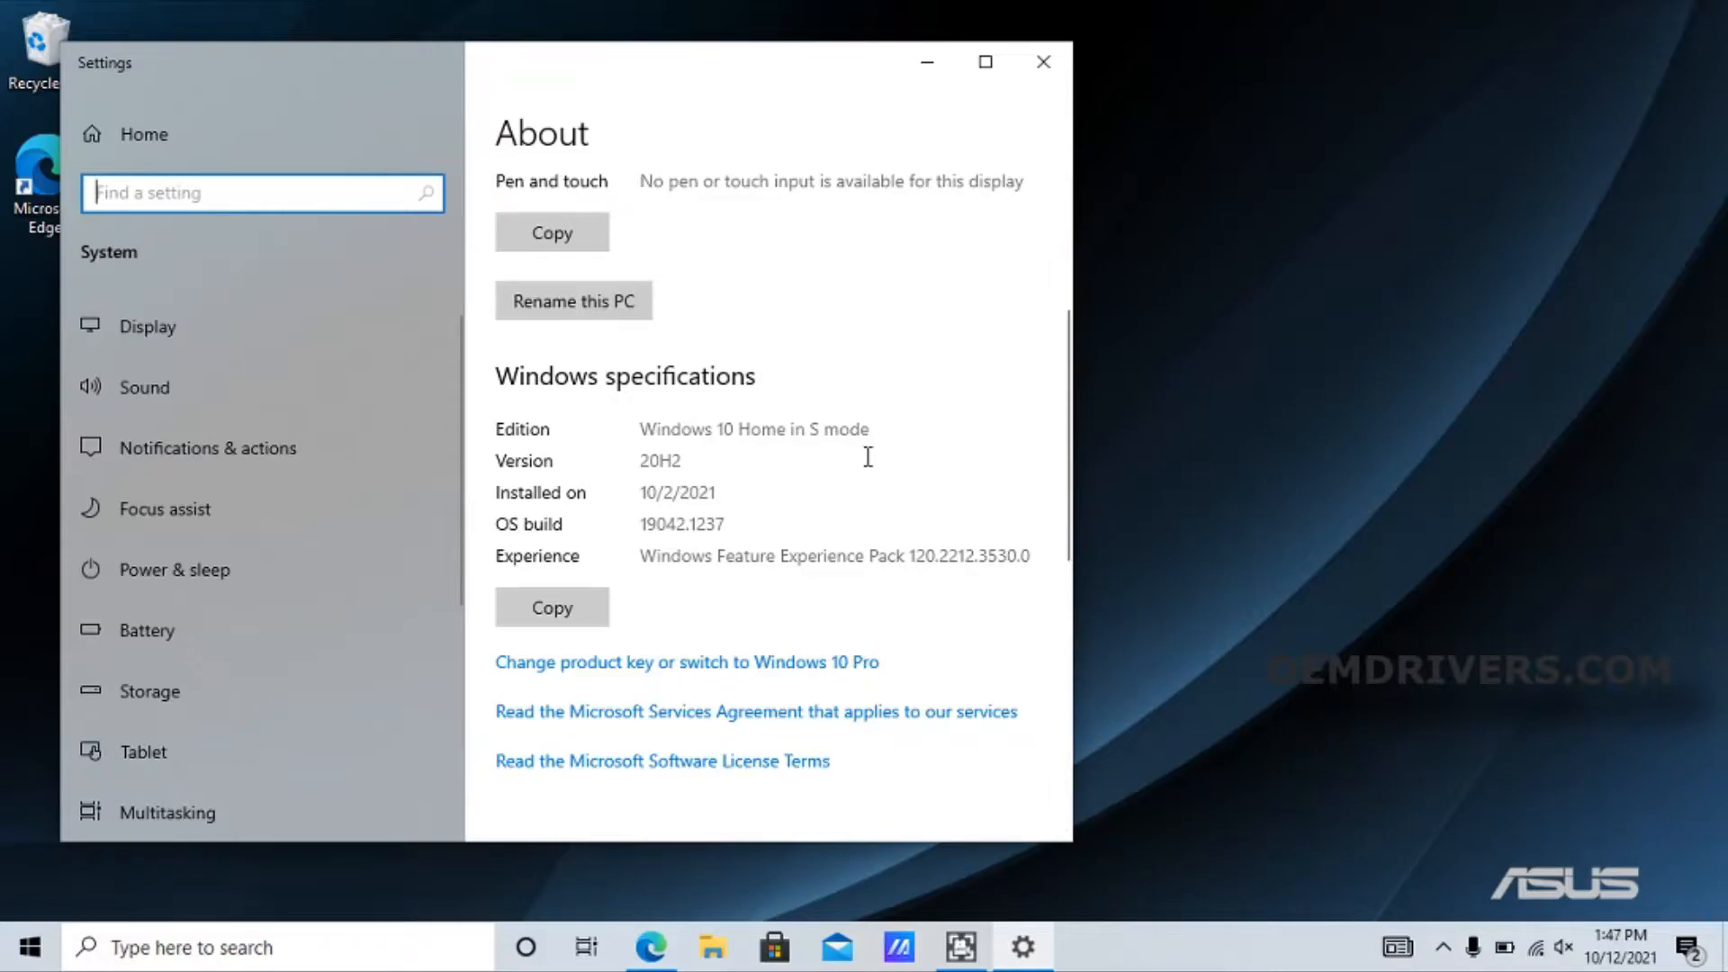
mouse_move(742, 674)
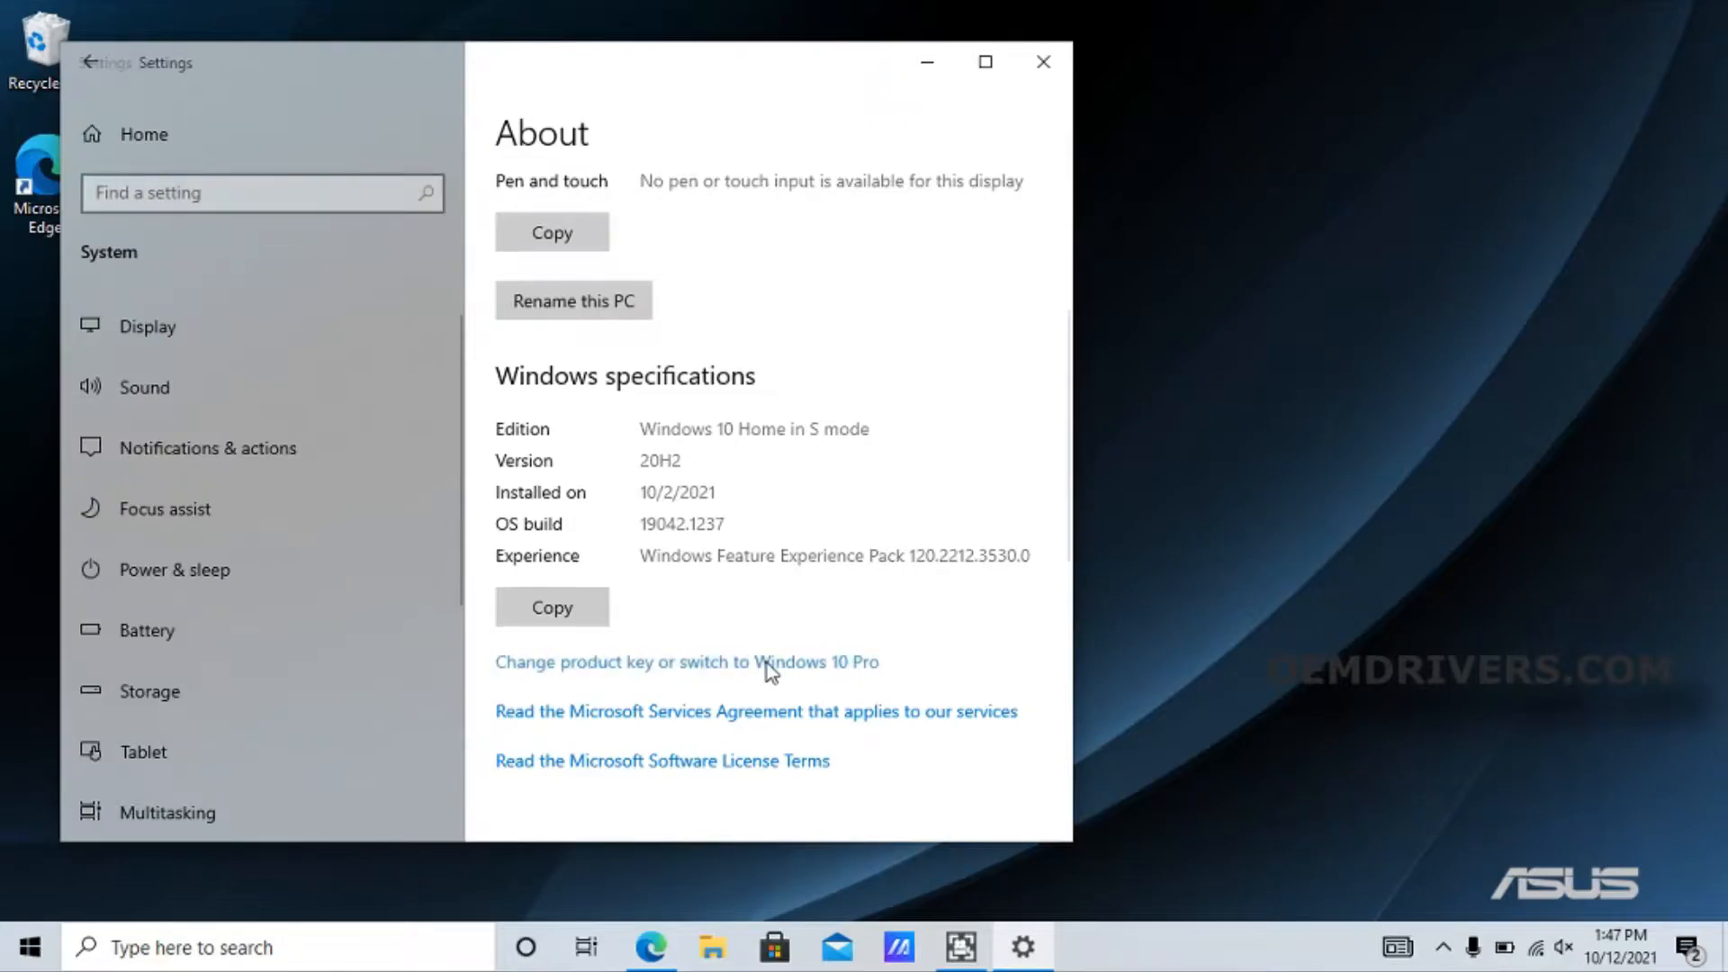
left_click(688, 661)
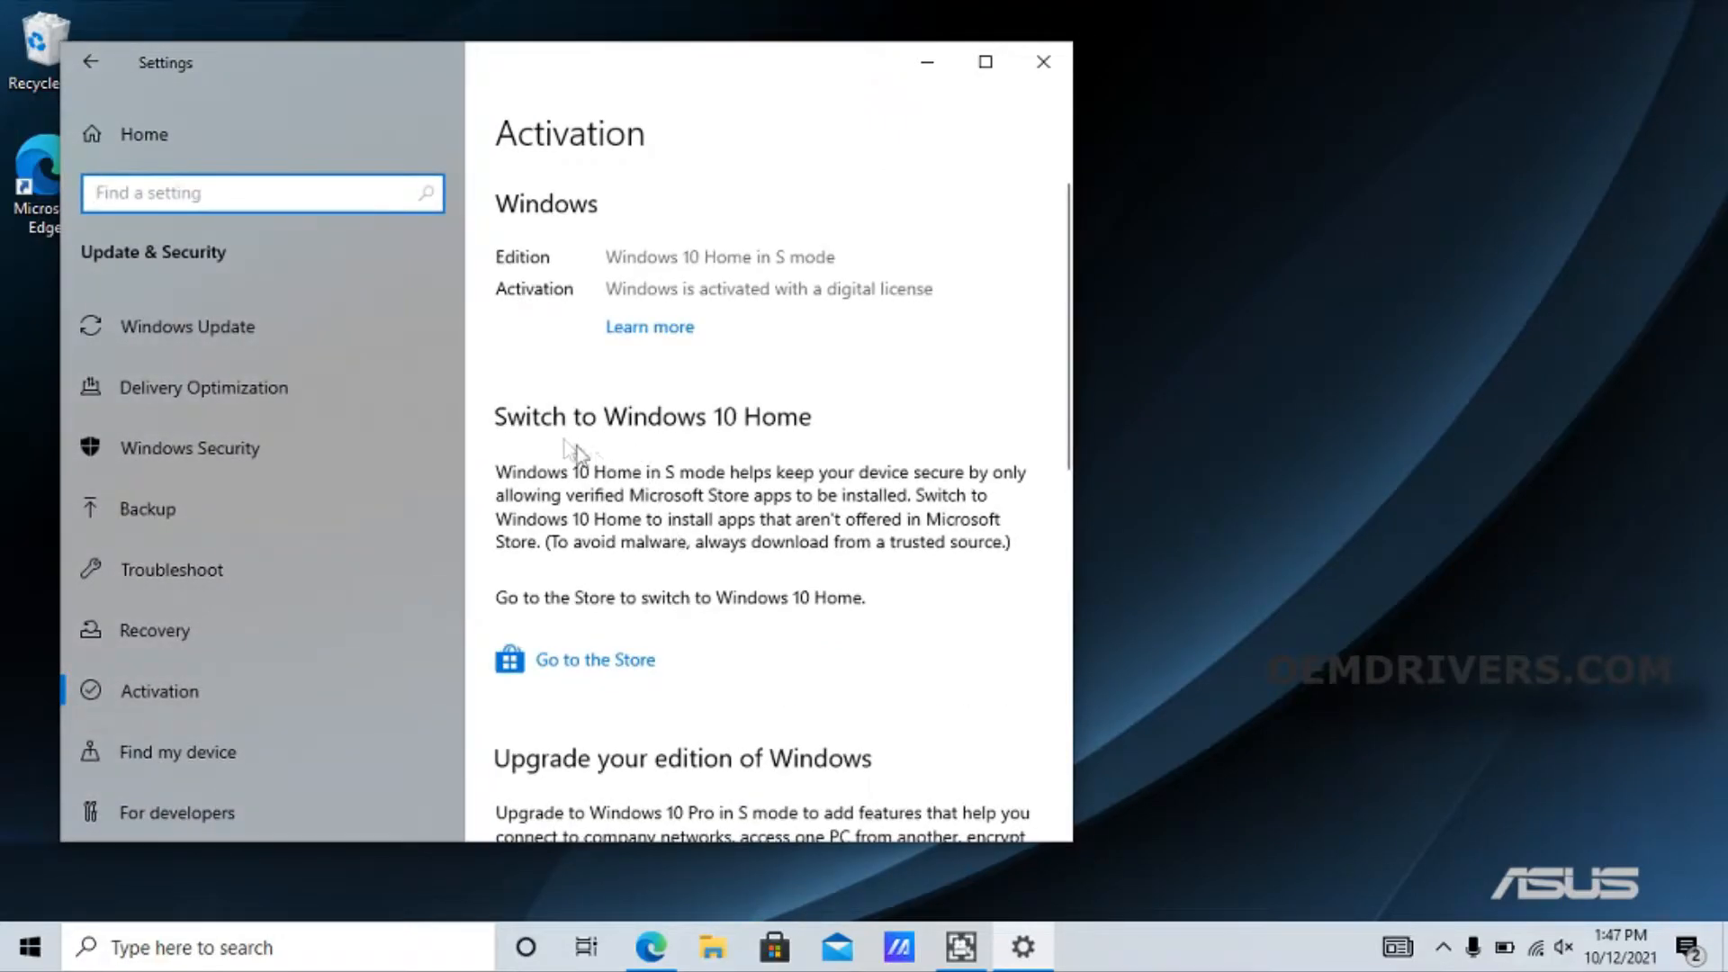
mouse_move(609, 641)
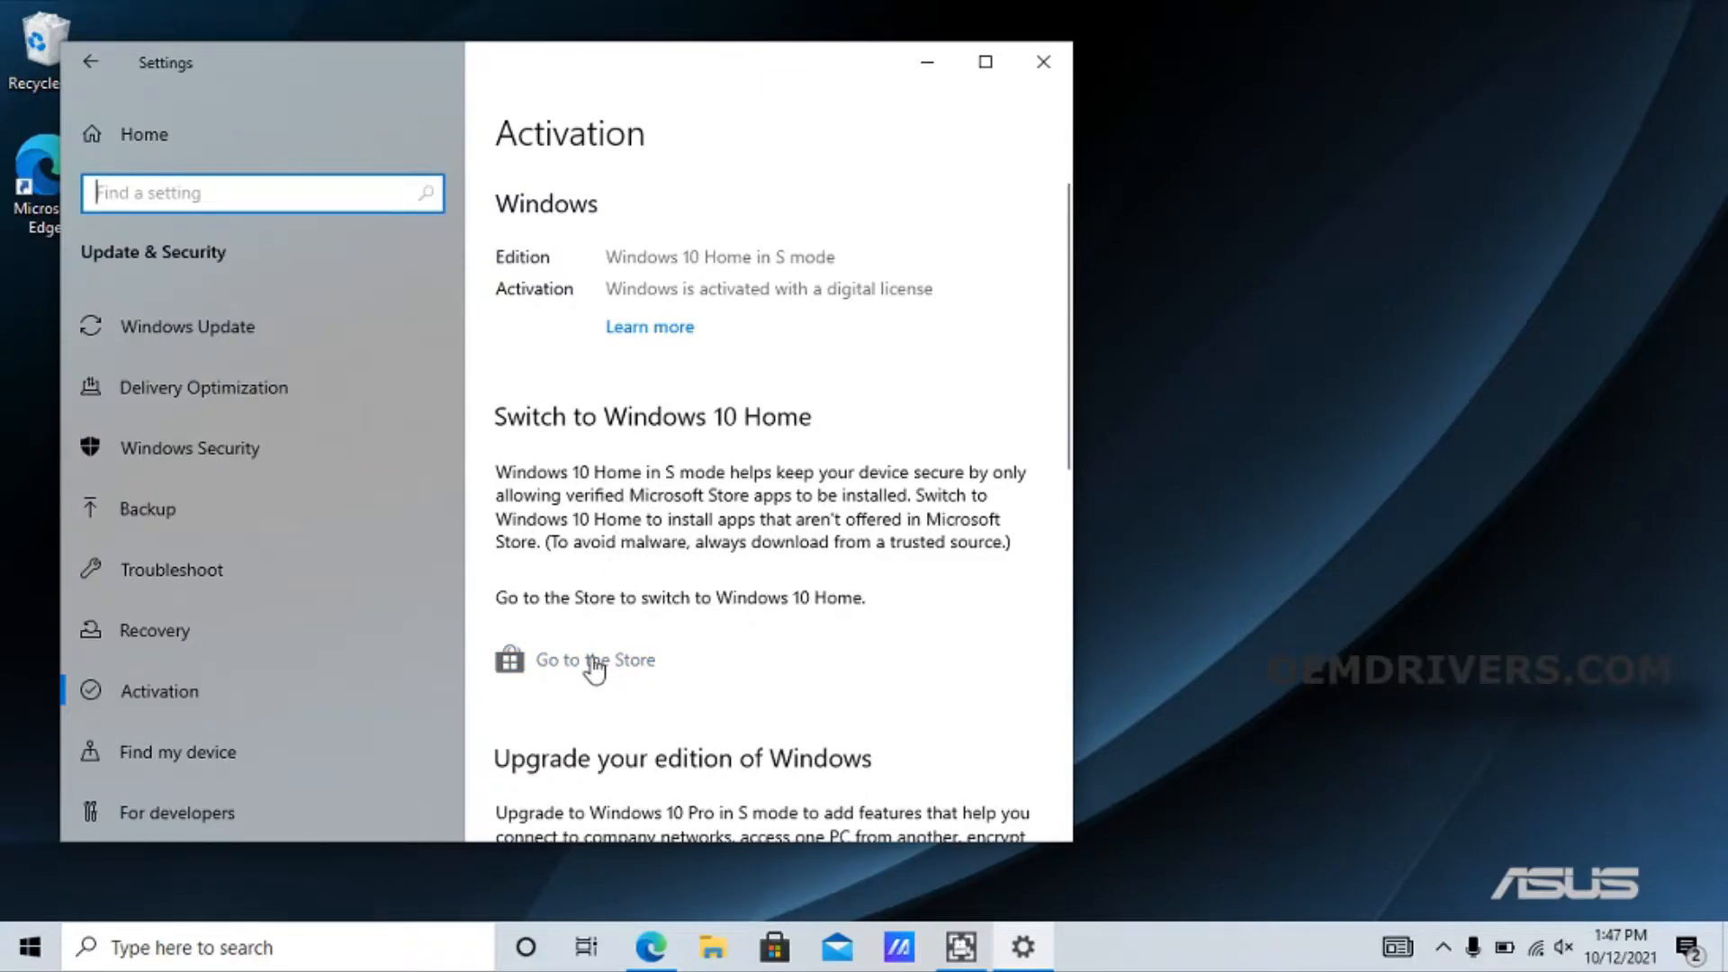
Follow 'Go to the Store' to open the Switch out of S mode offer
left_click(595, 660)
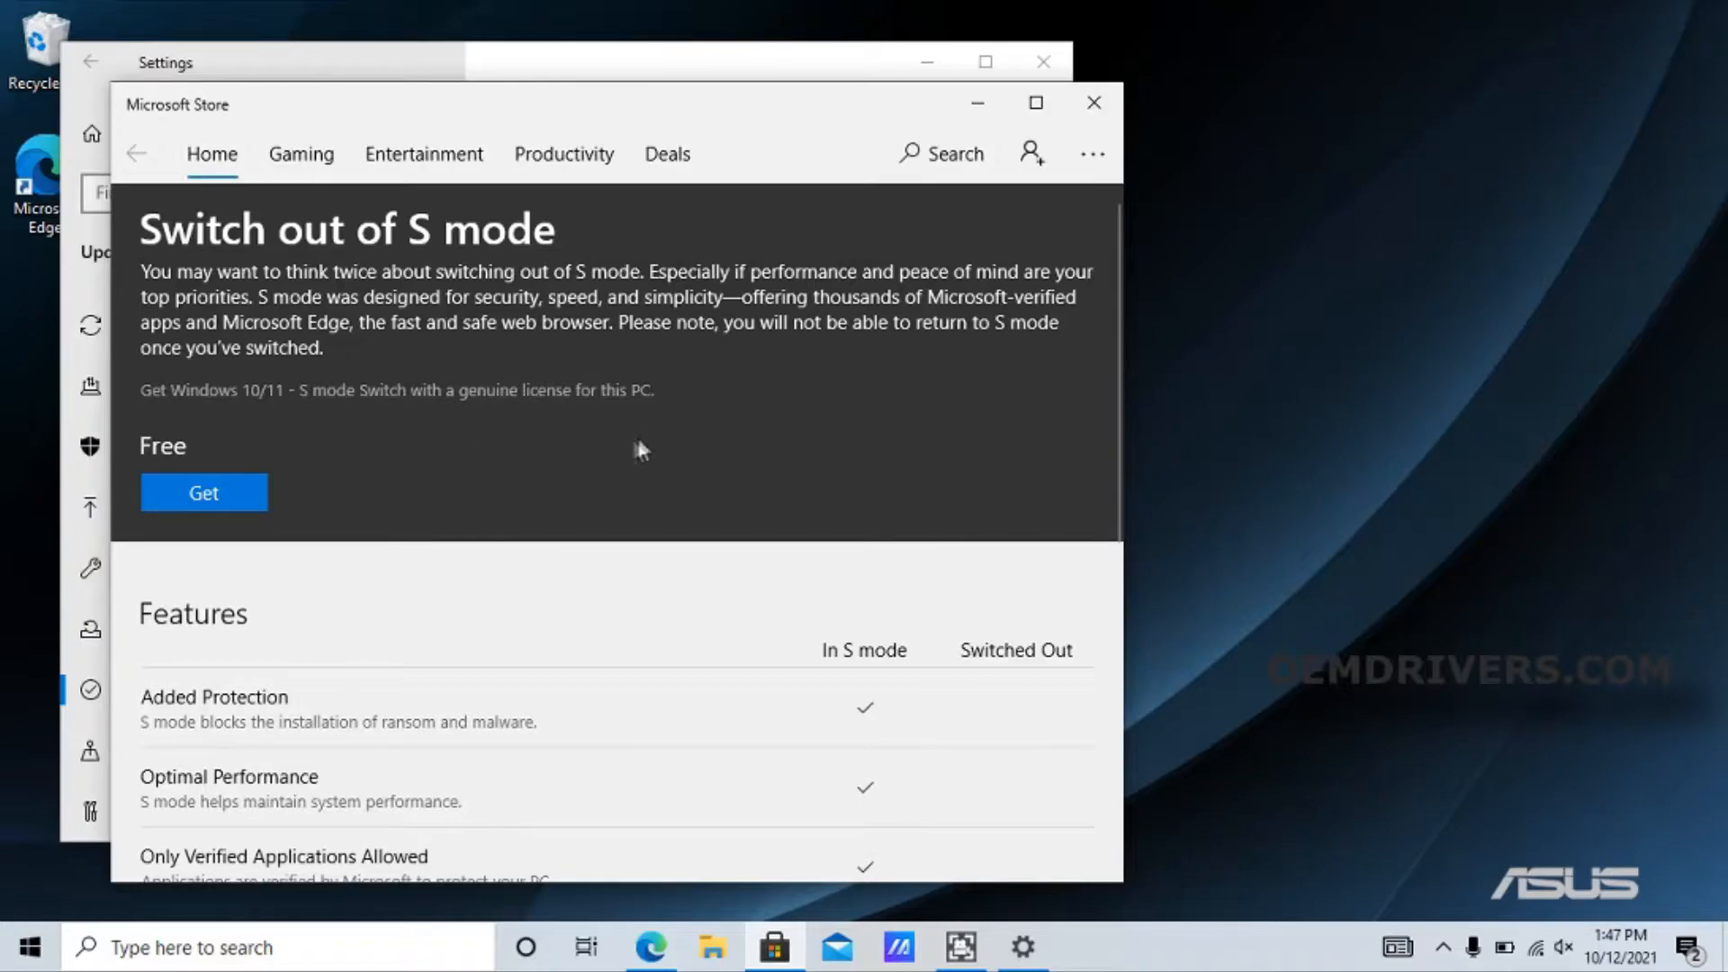
mouse_move(338, 480)
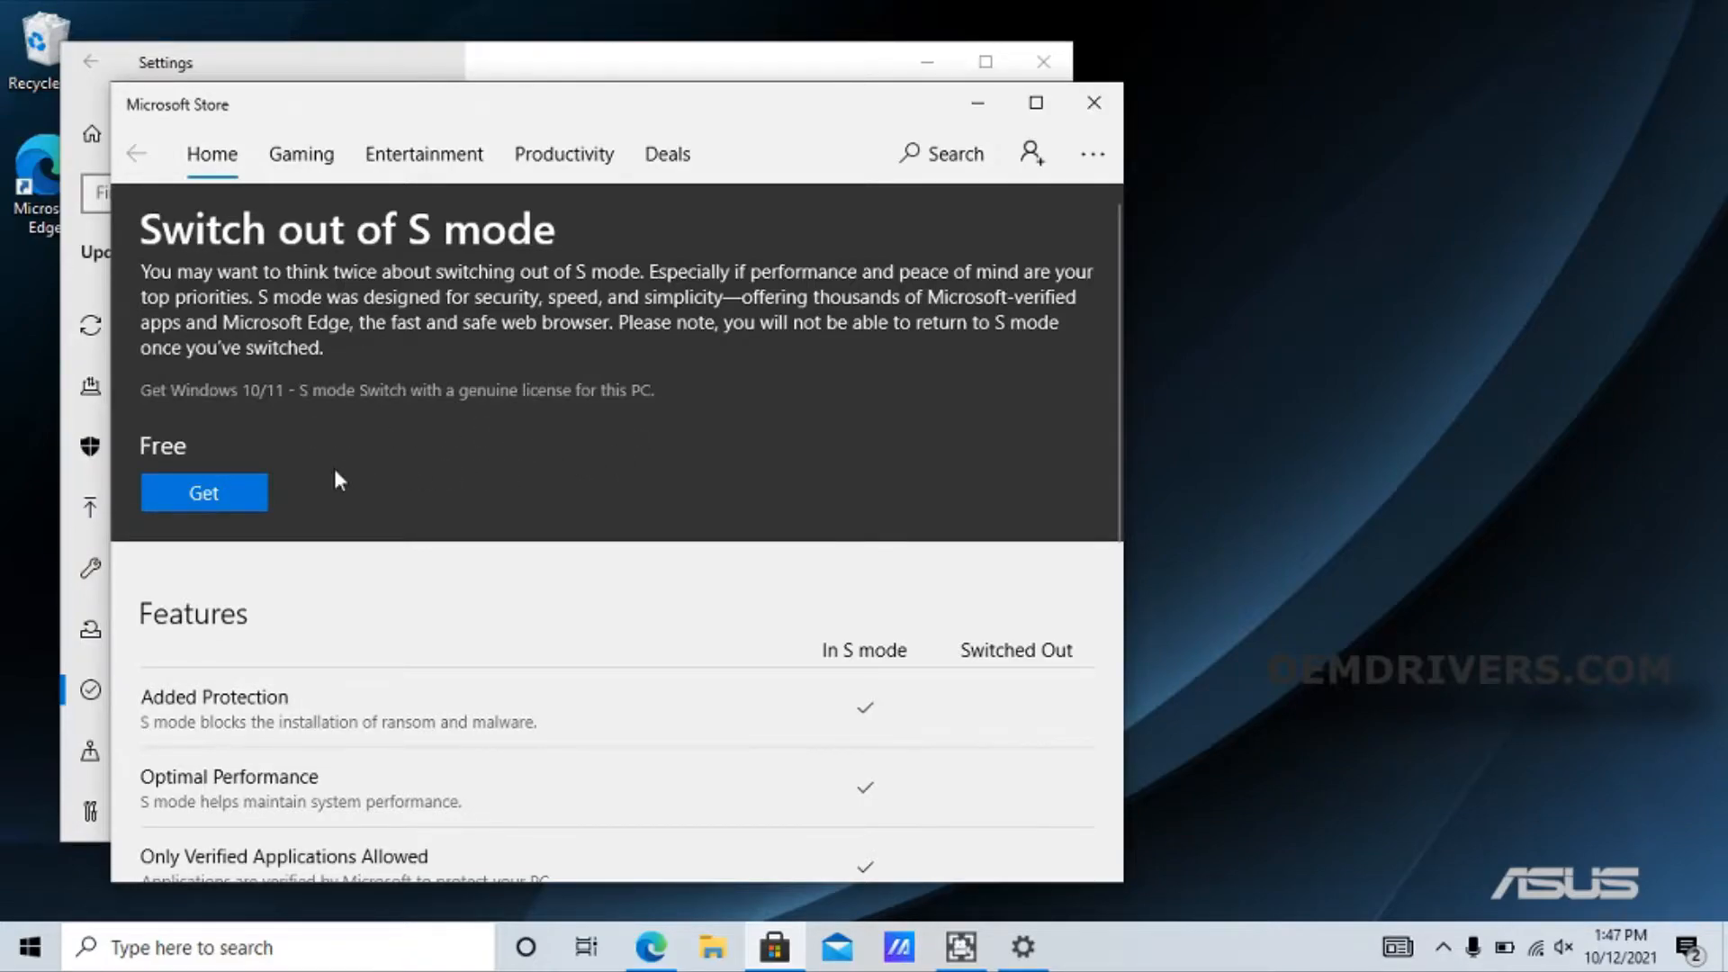
mouse_move(209, 505)
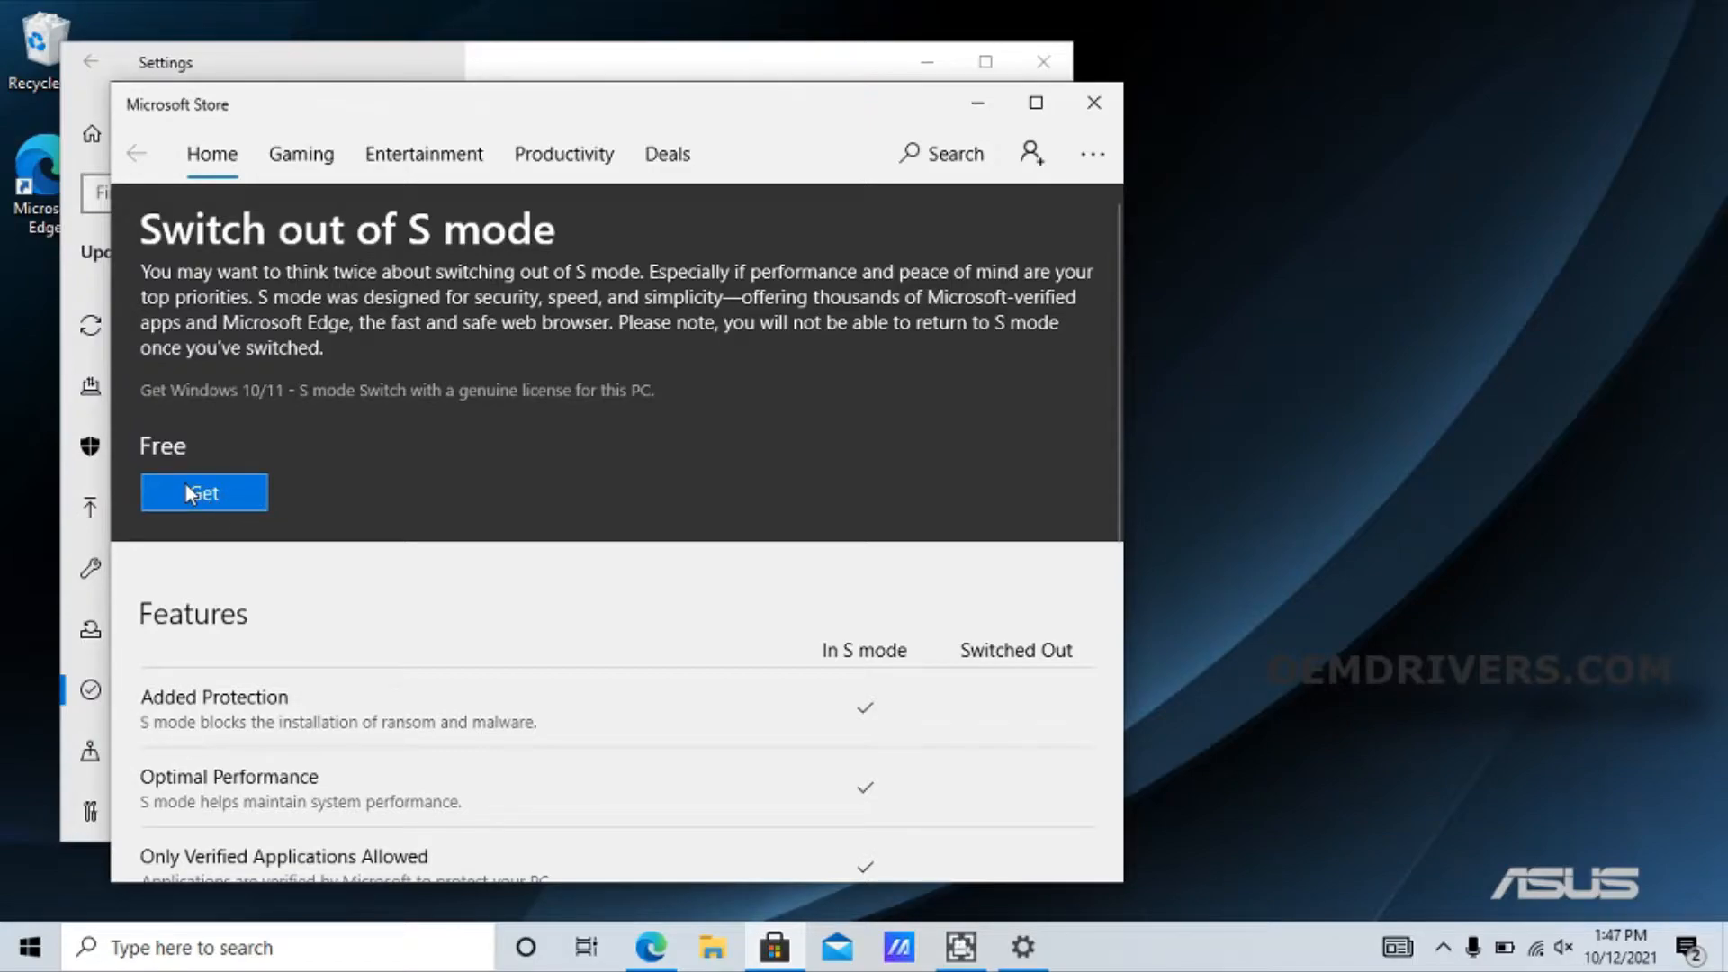
Press Get on the free Switch out of S mode offer
left_click(204, 493)
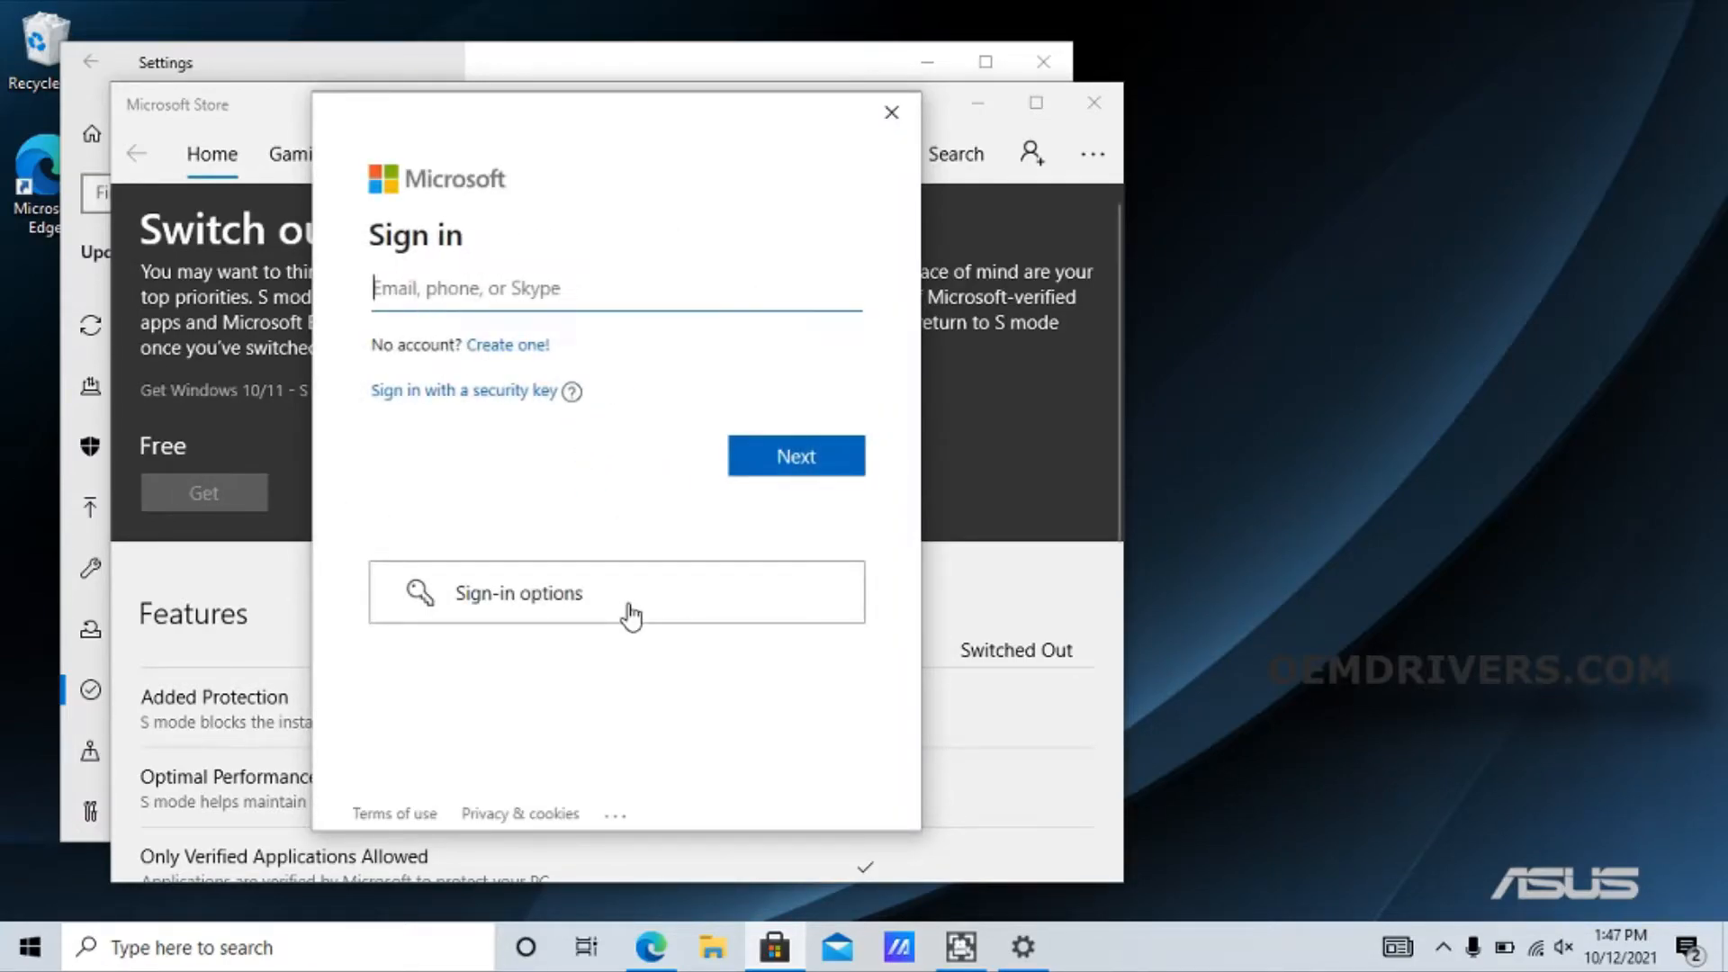
mouse_move(376, 265)
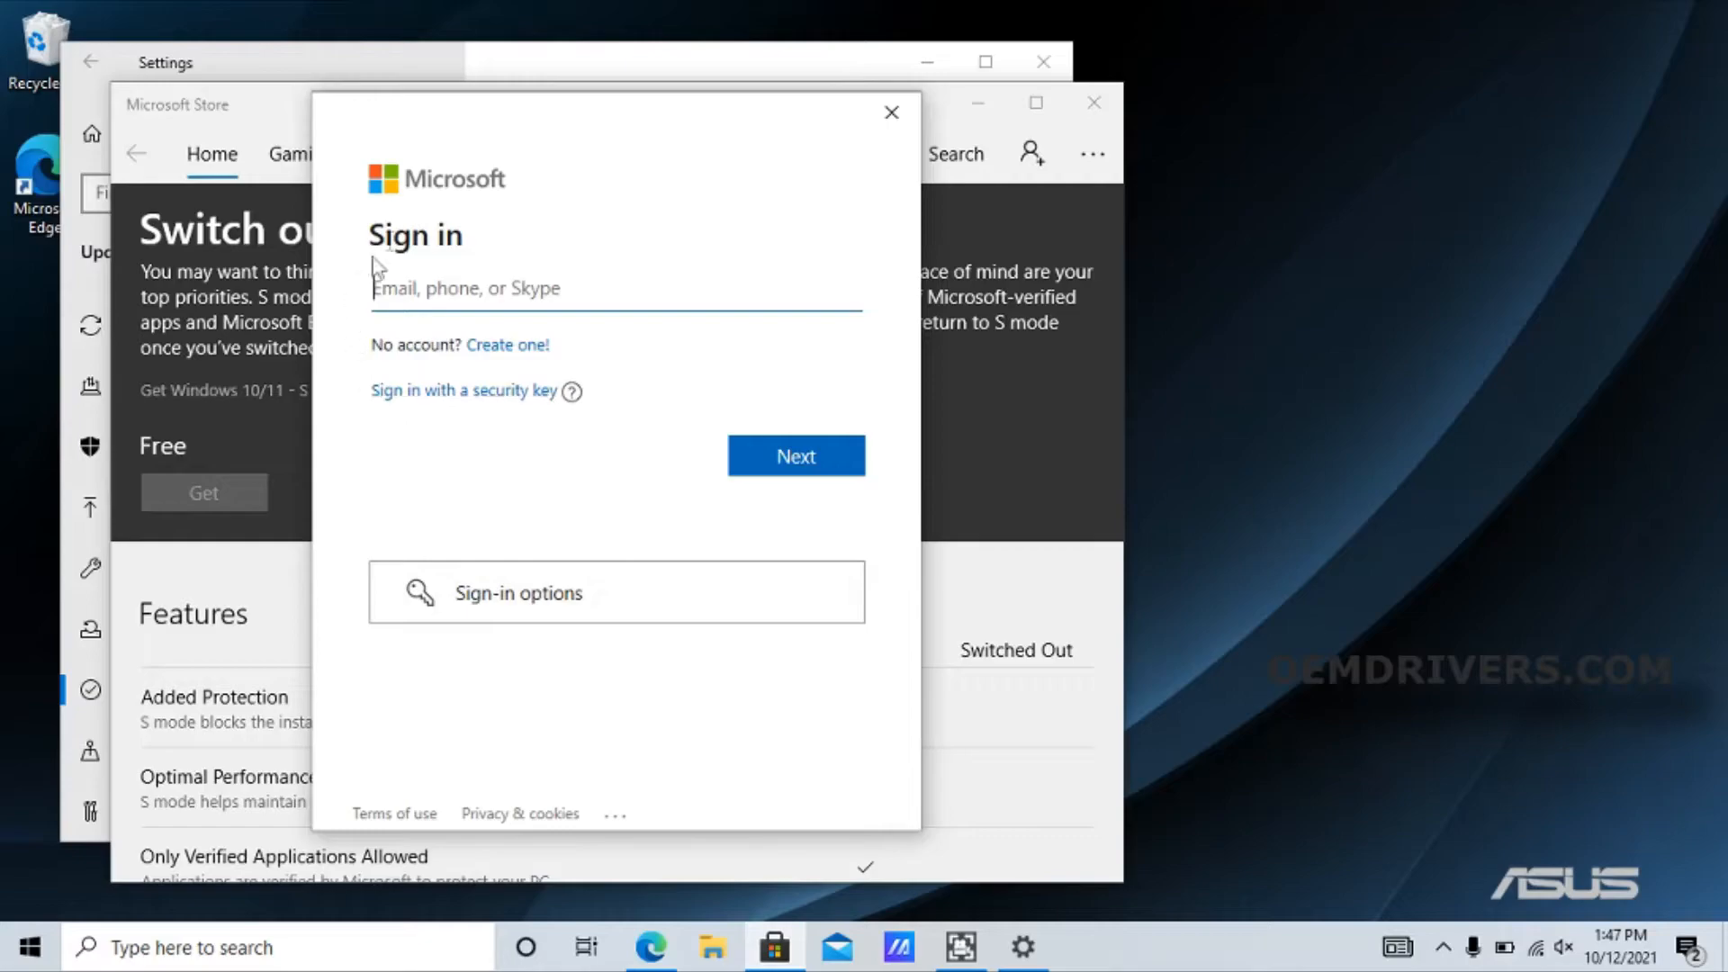
mouse_move(760, 740)
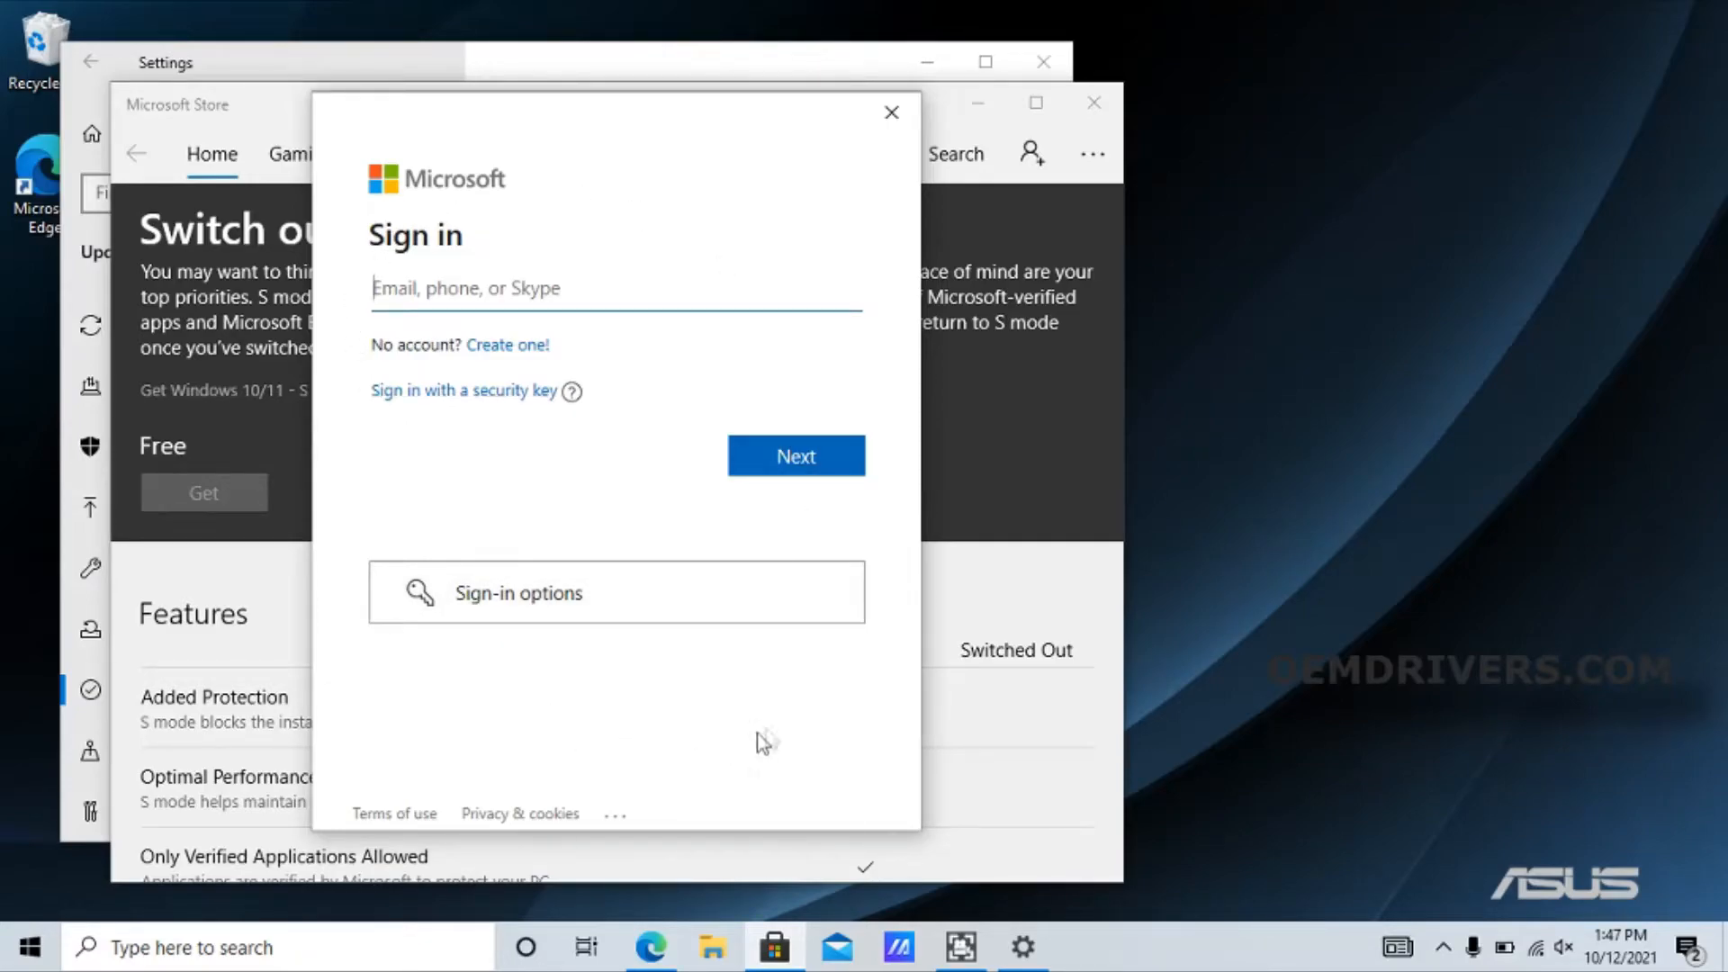
mouse_move(772, 738)
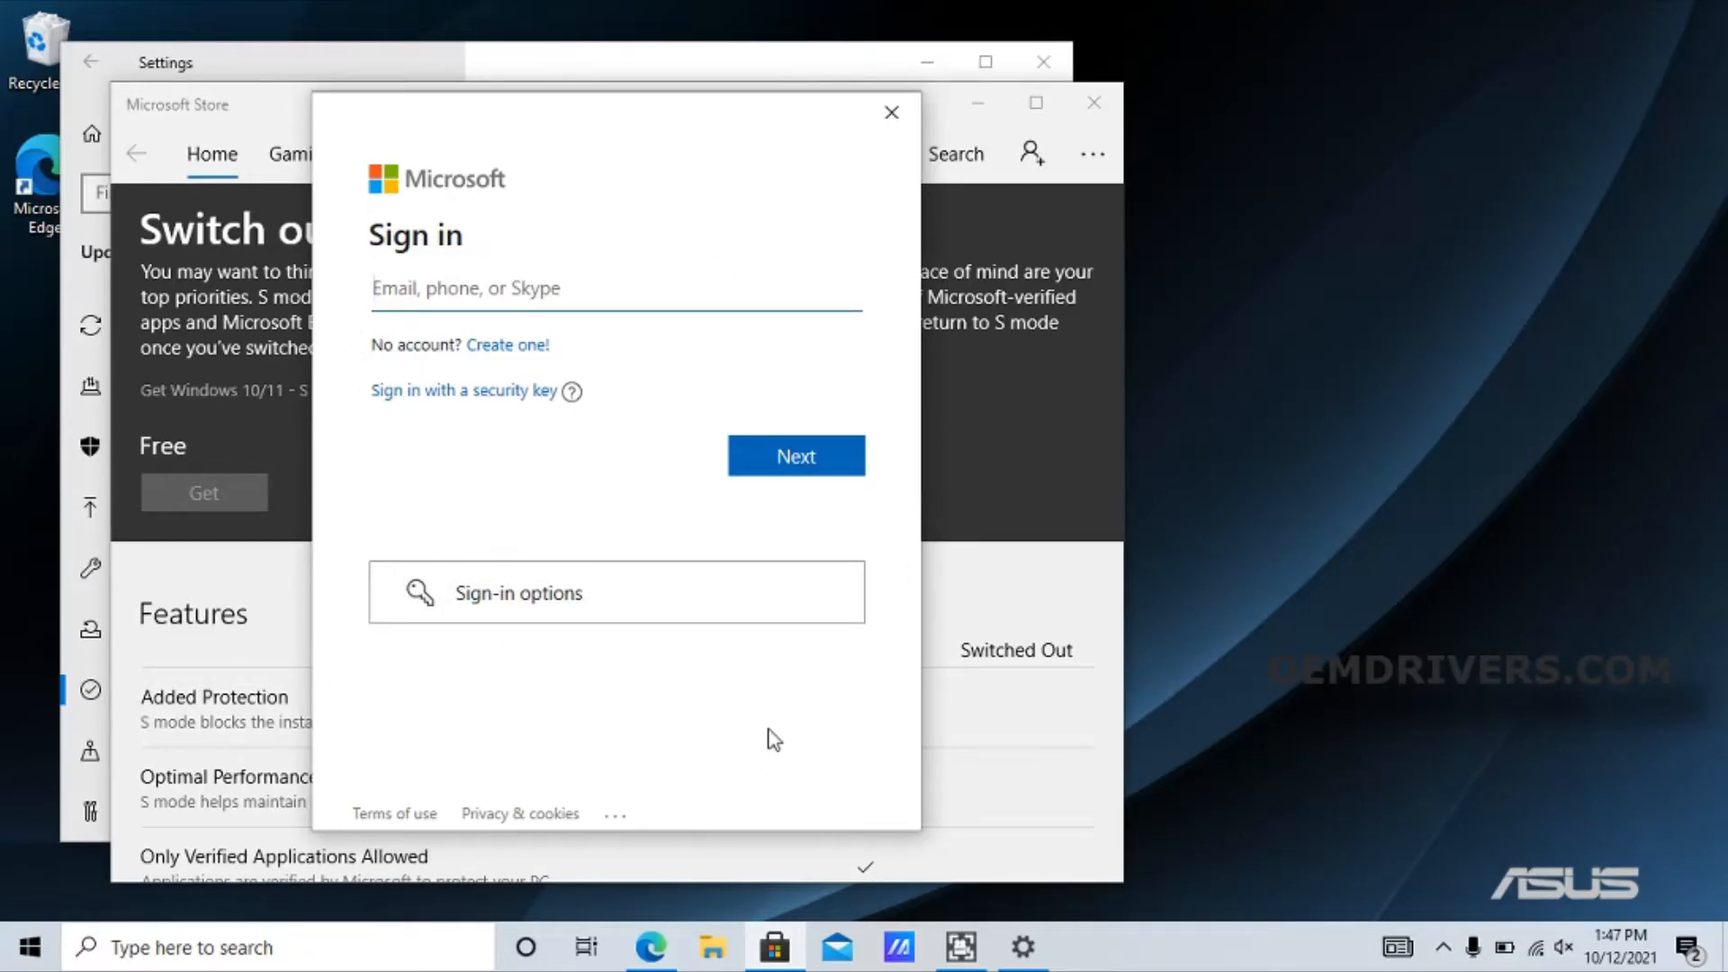
Skip the Microsoft account sign-in dialog
left_click(795, 455)
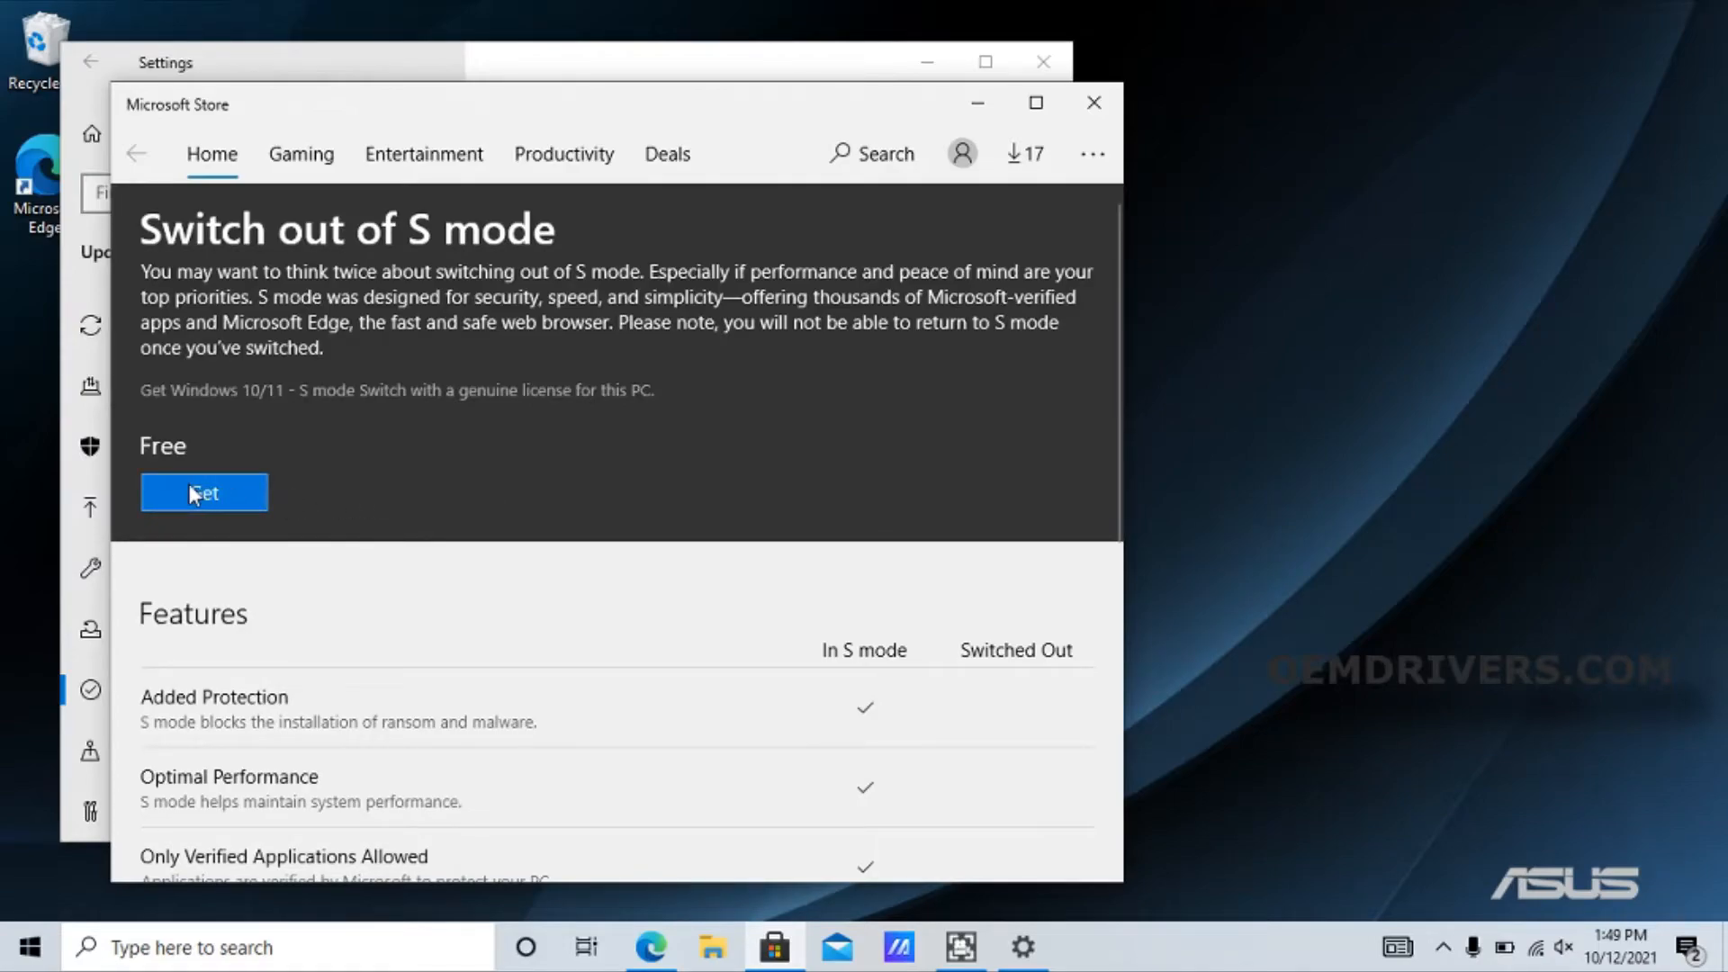
Get the Switch out of S mode offer, confirm, and close Store and Settings
left_click(204, 492)
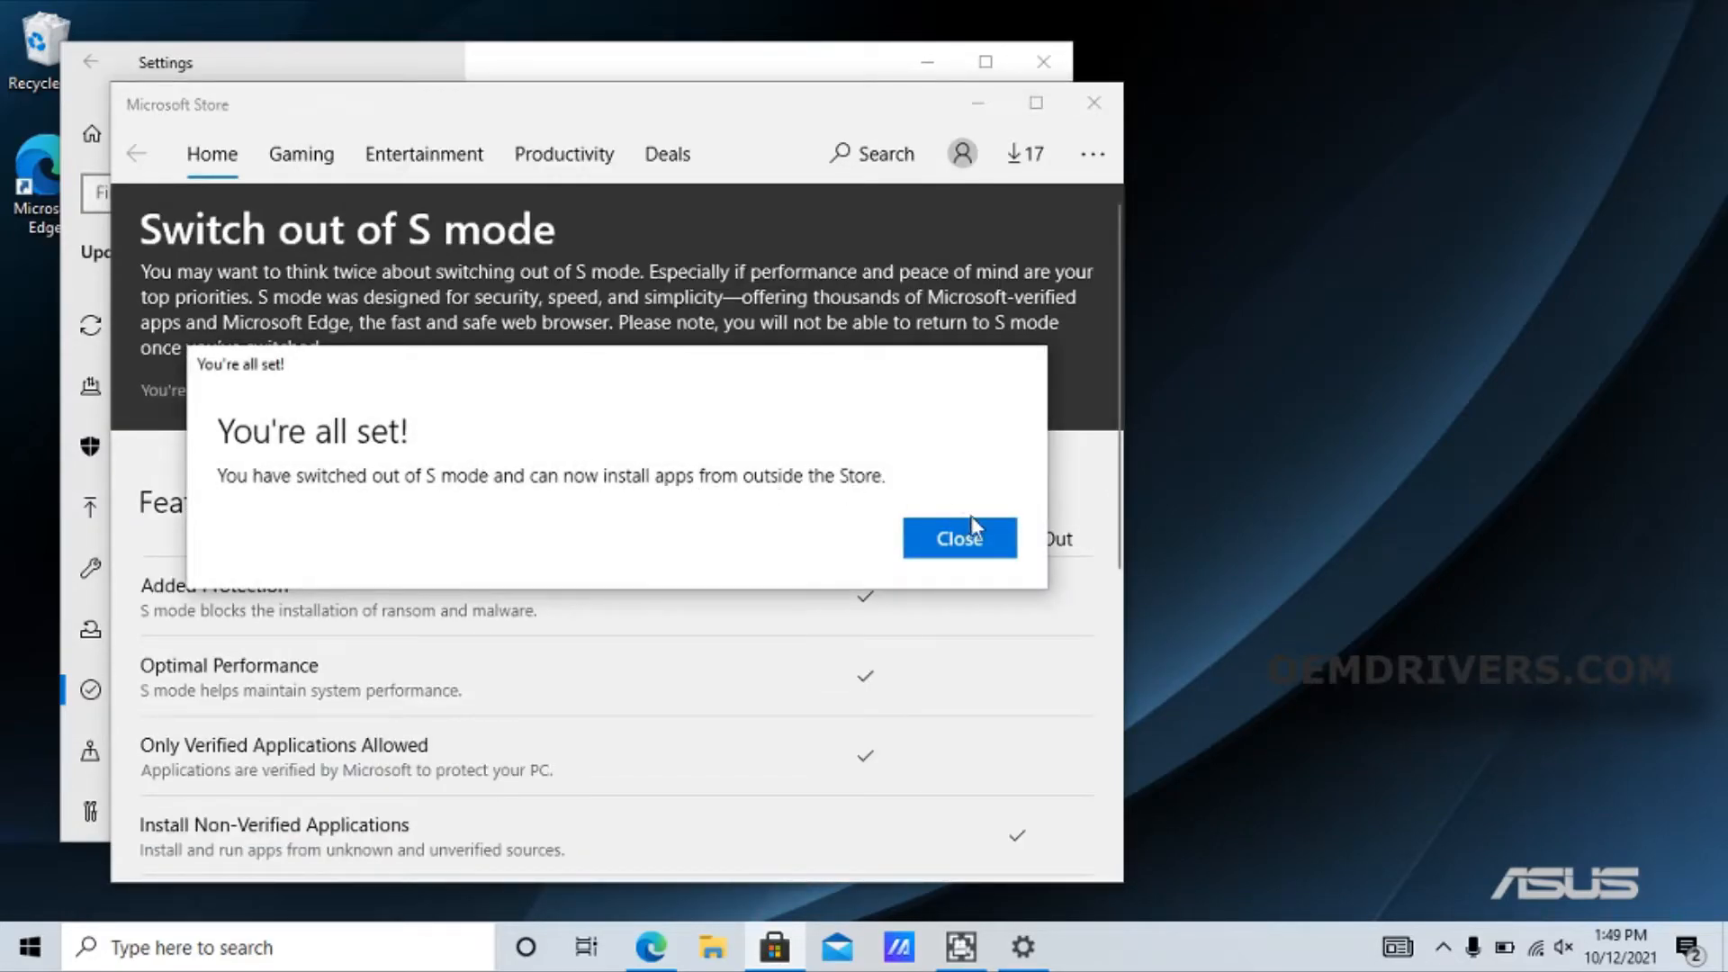
left_click(958, 538)
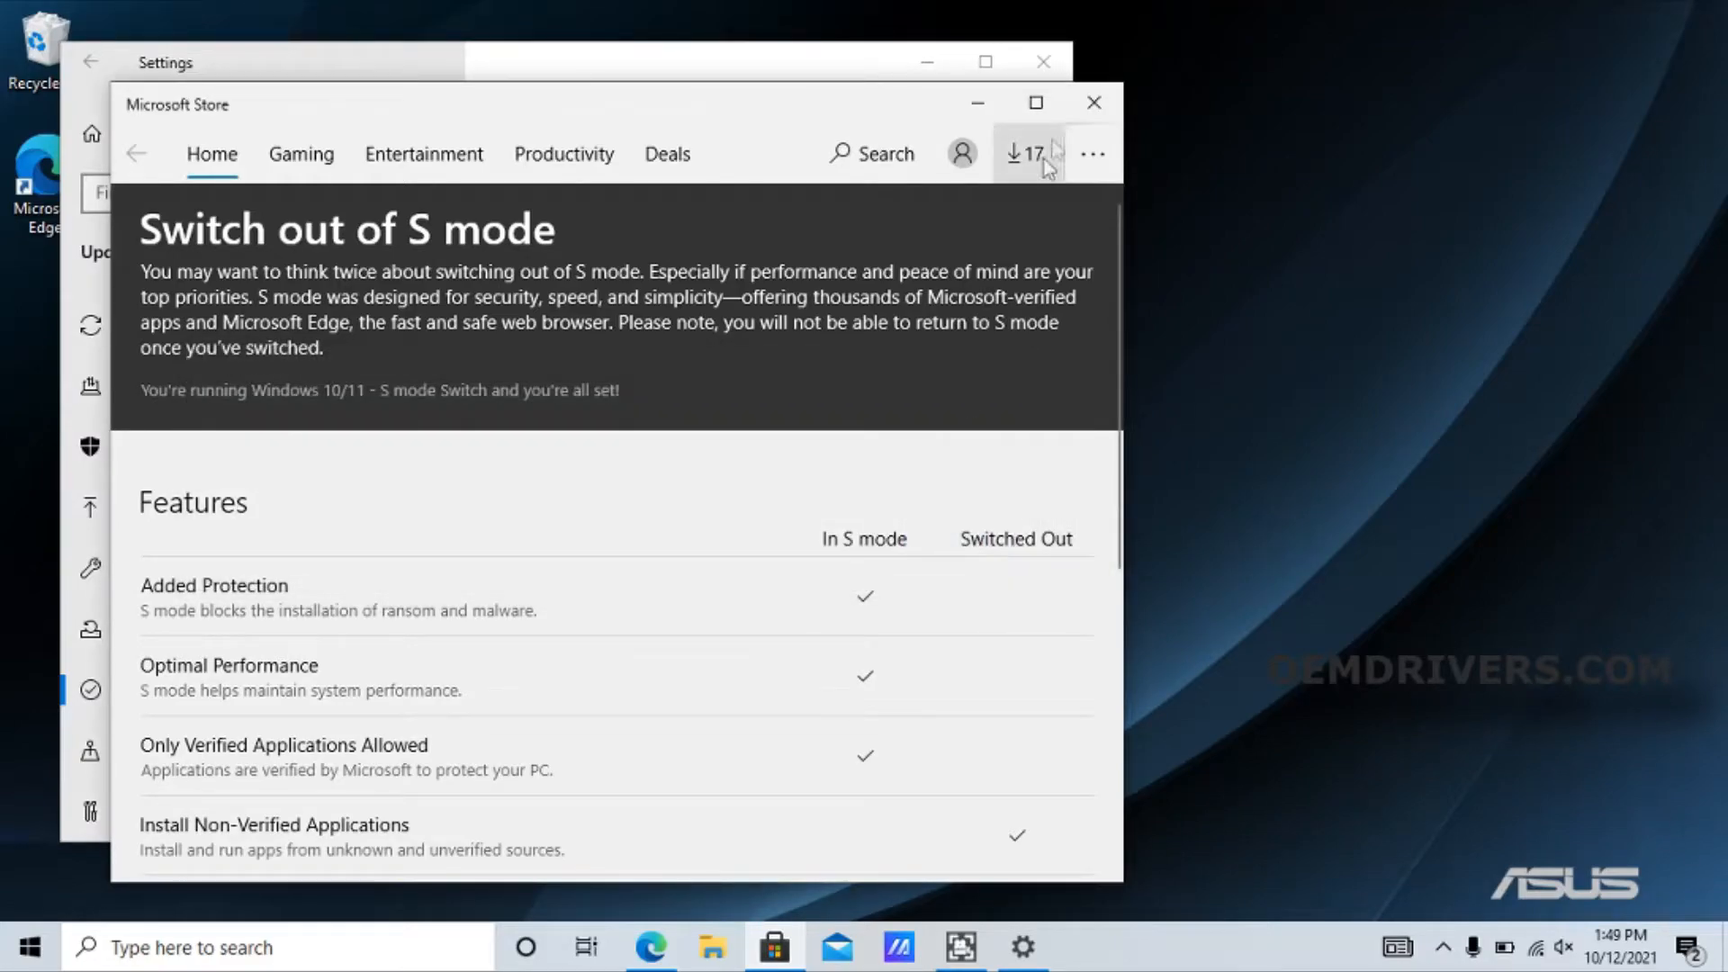
left_click(1088, 100)
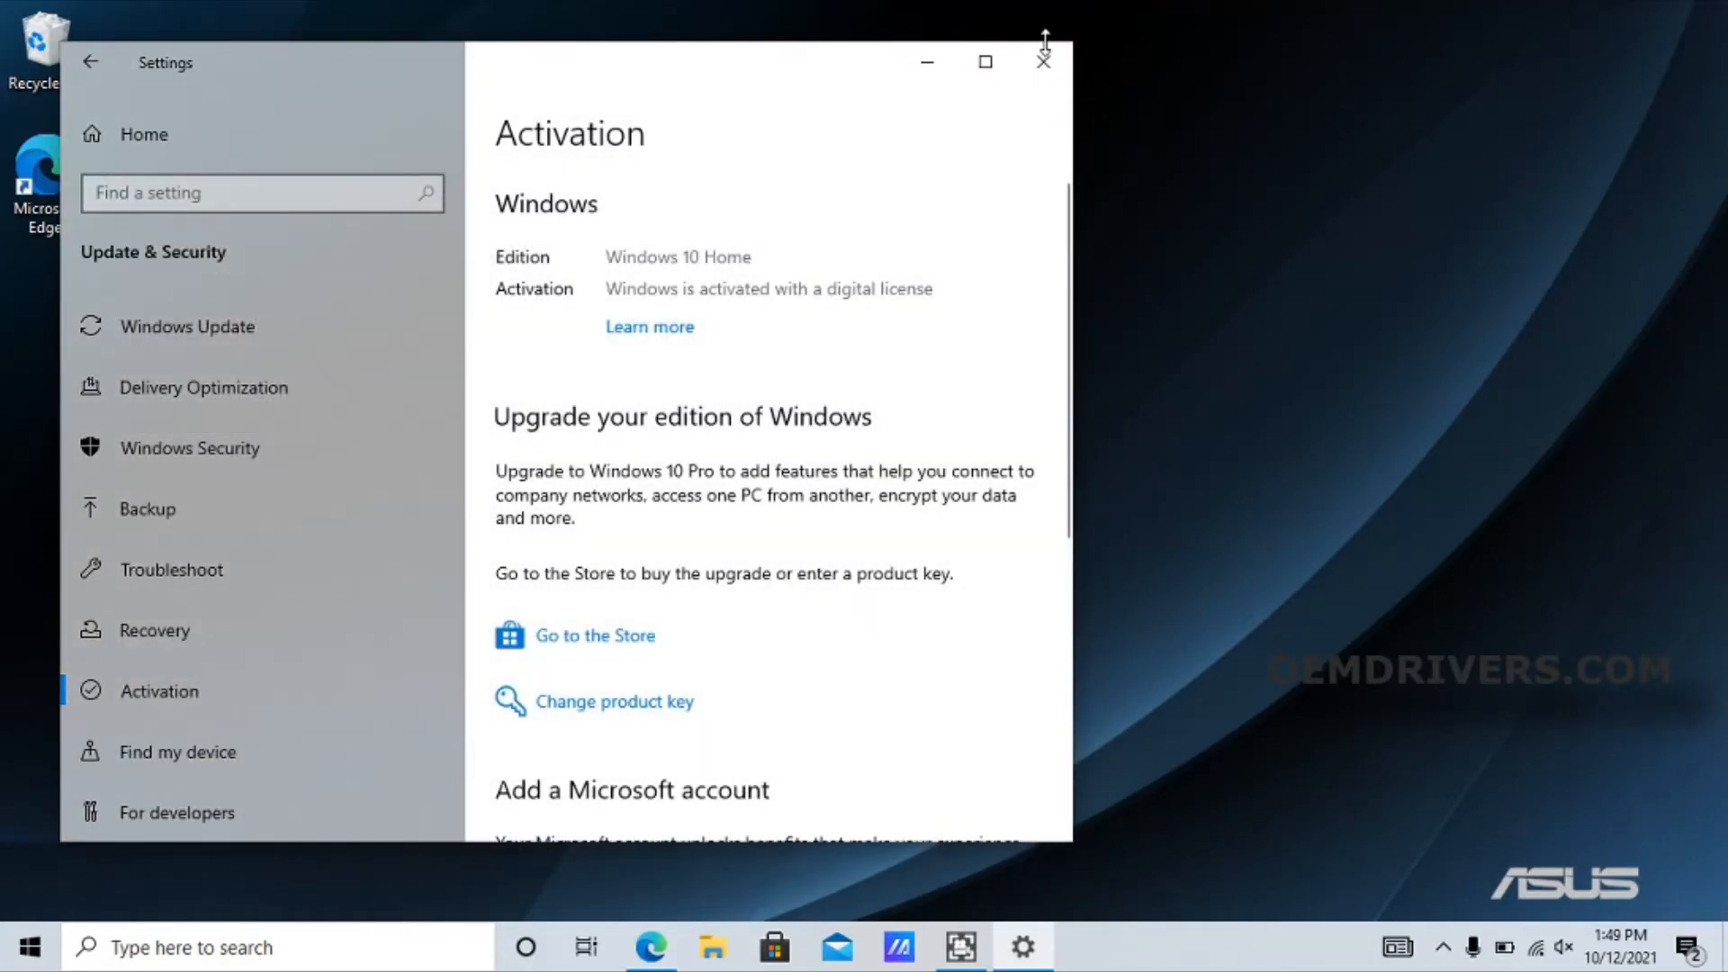
mouse_move(872, 325)
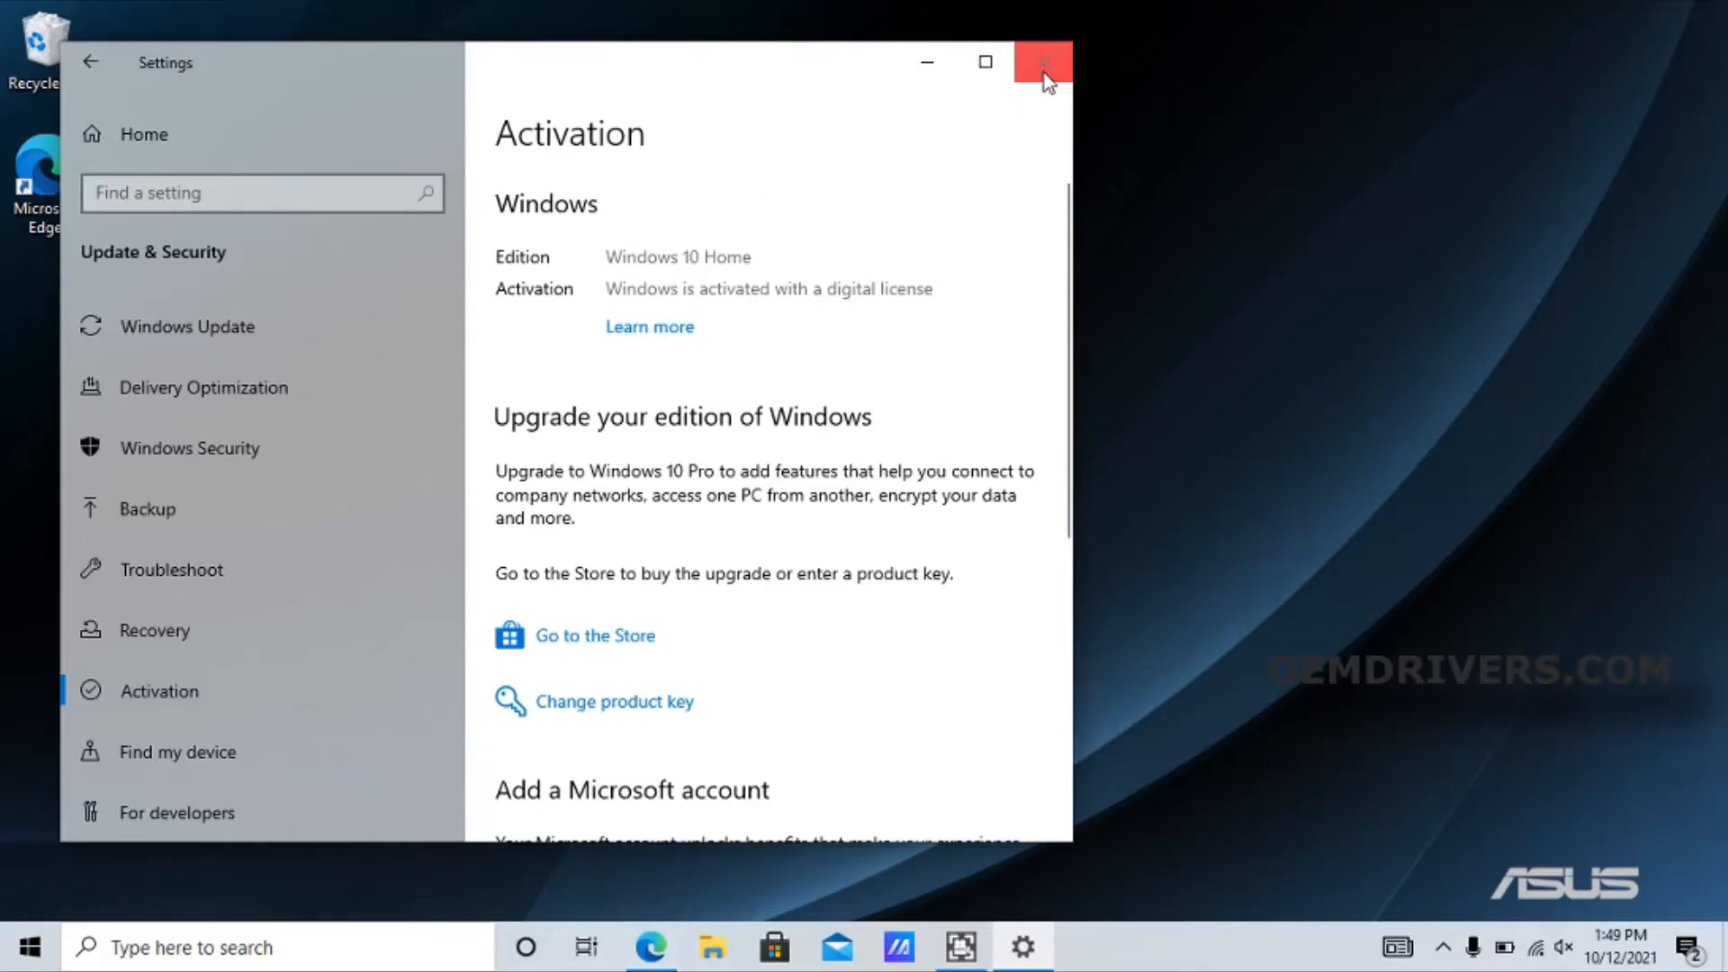
left_click(1043, 61)
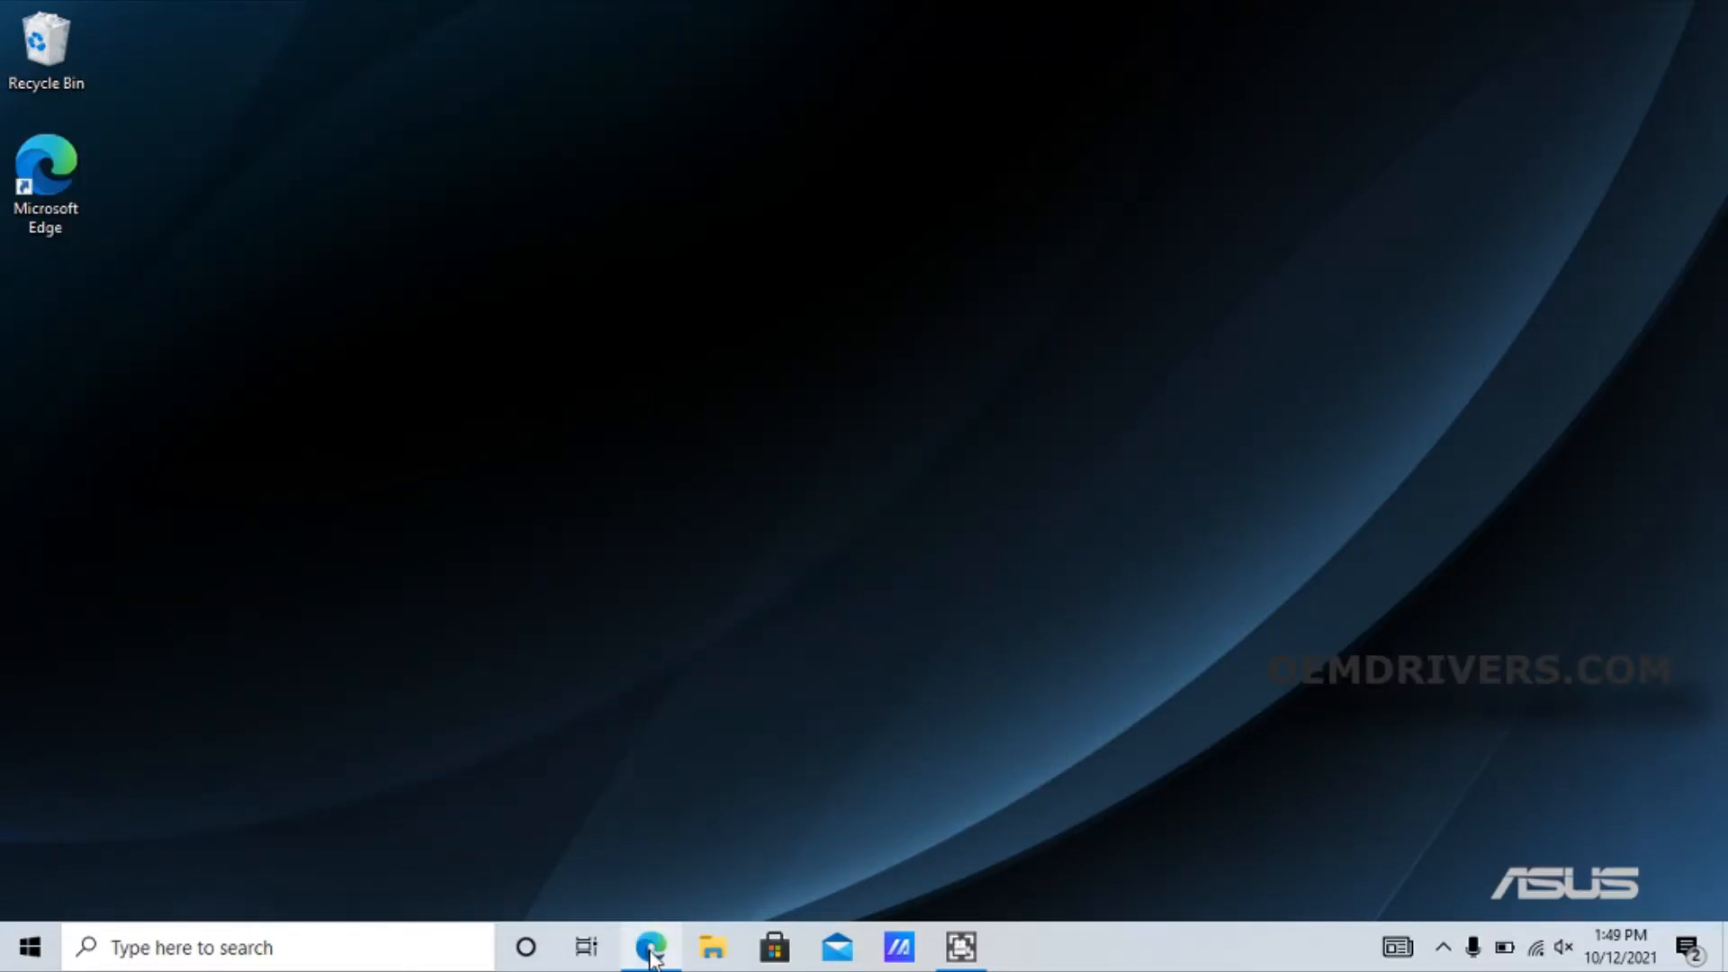
Restore Edge and open ChromeSetup.exe from the download bar
left_click(642, 943)
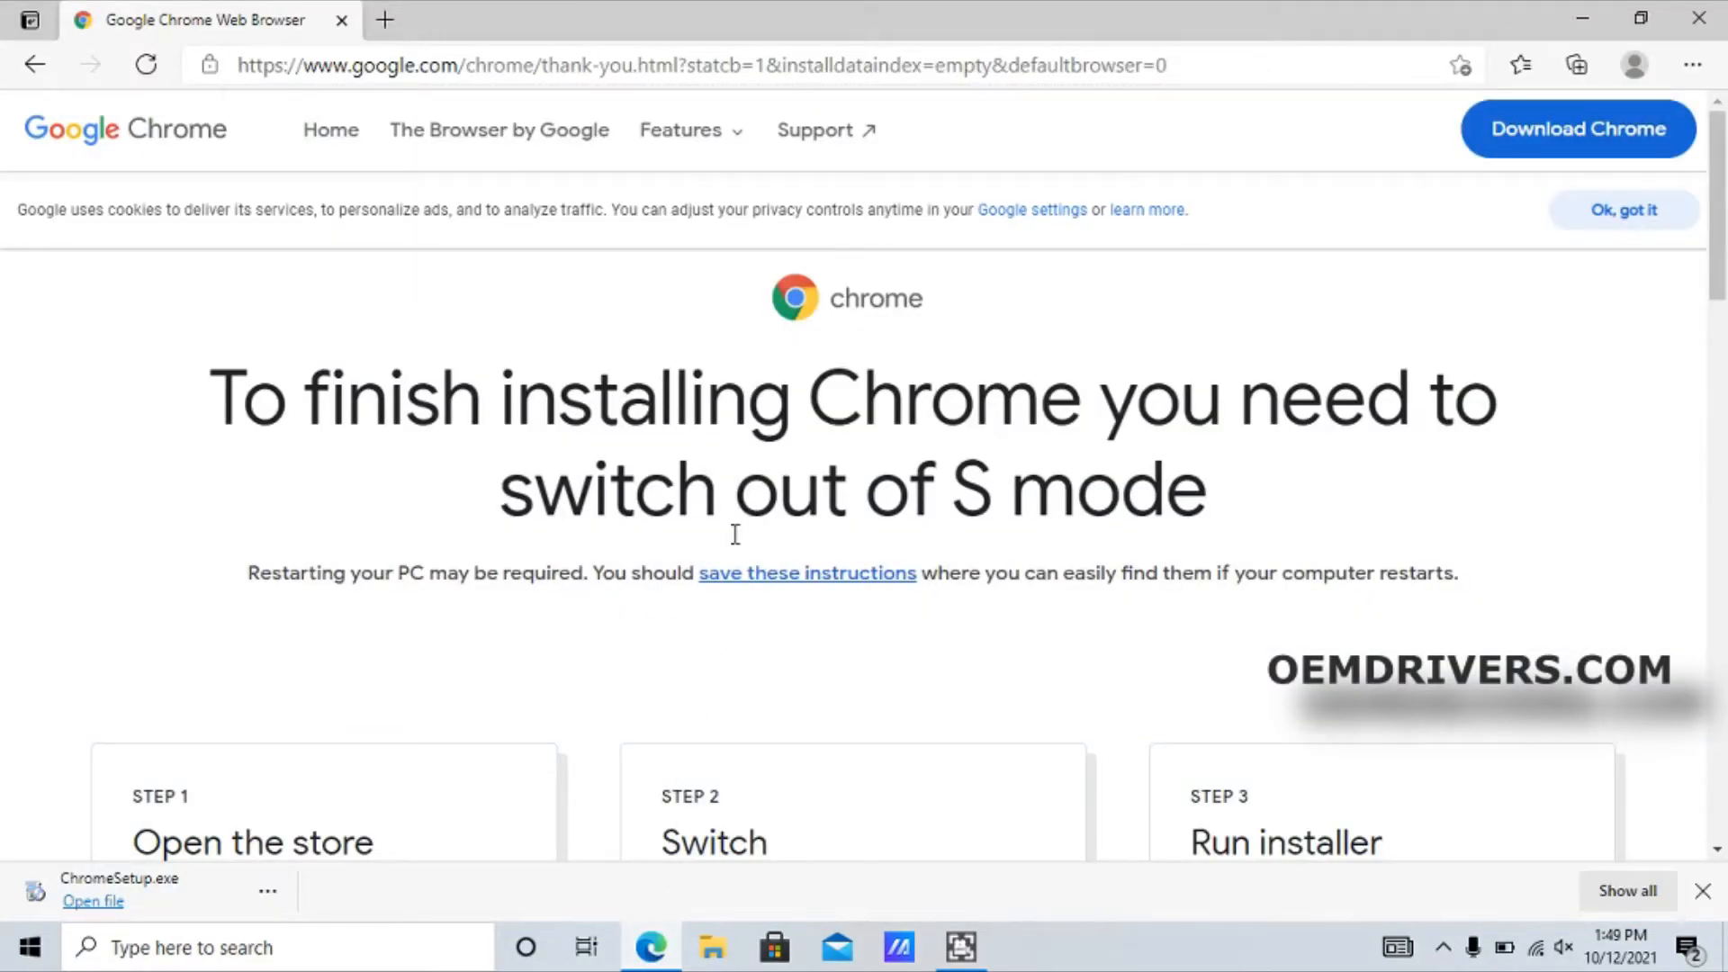
mouse_move(144, 898)
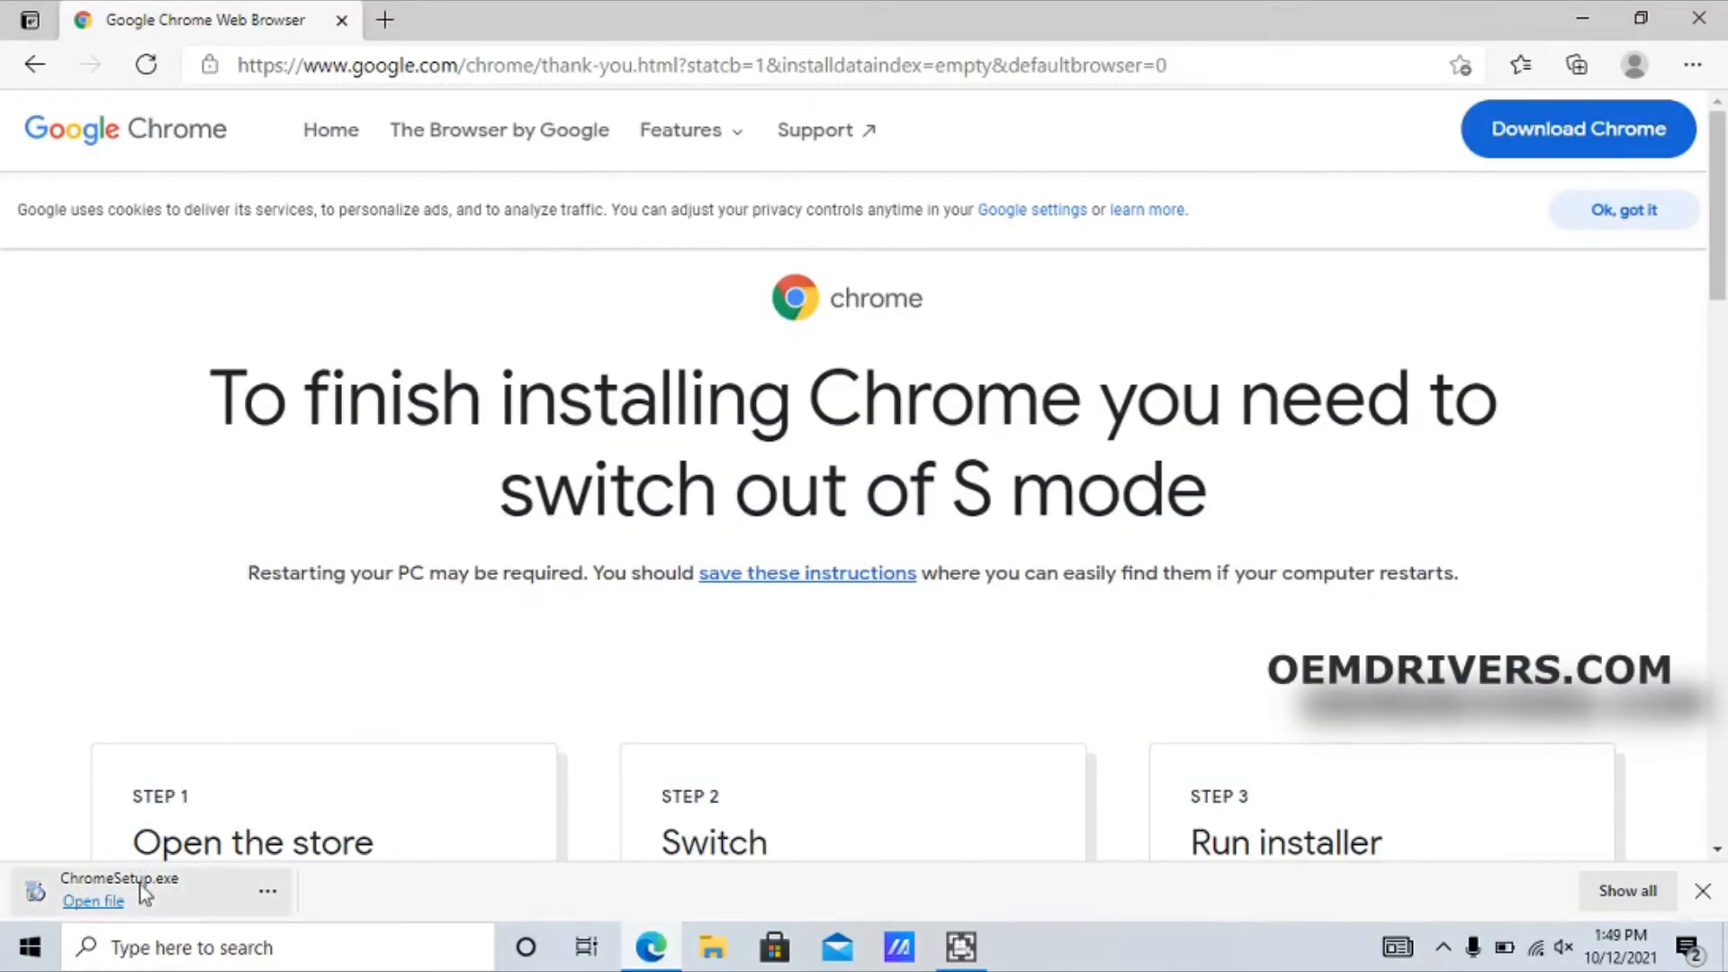
left_click(90, 901)
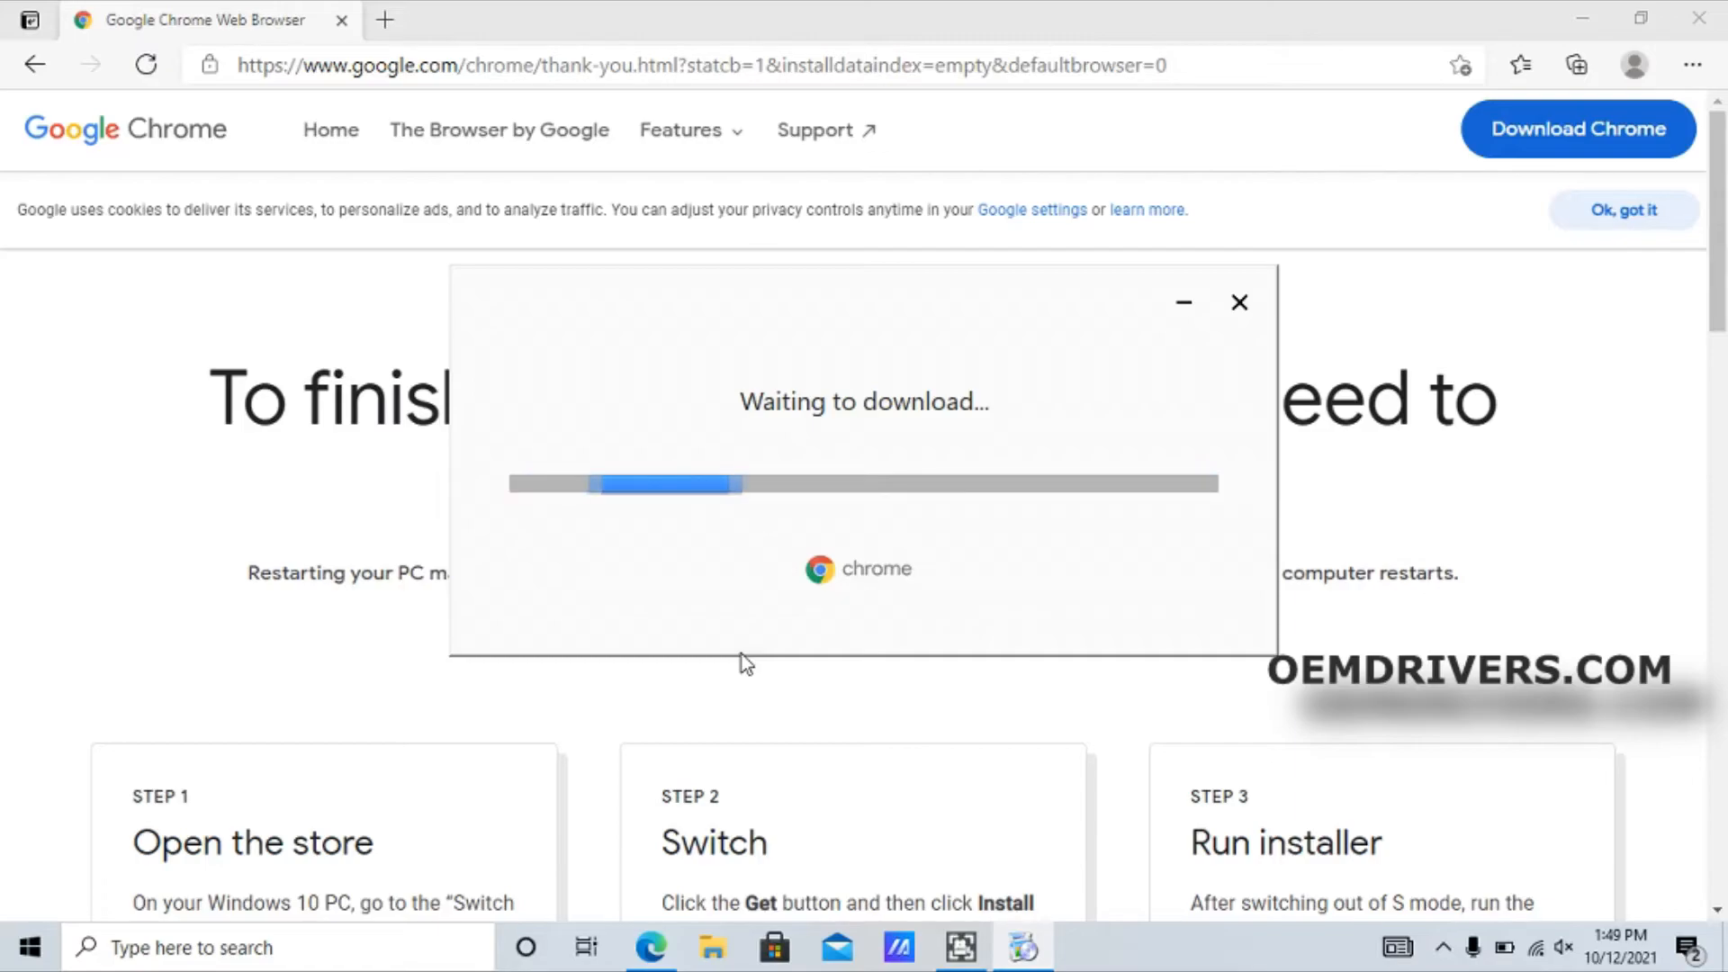
Wait for the Chrome installer to finish downloading and begin installing
left_click(1239, 302)
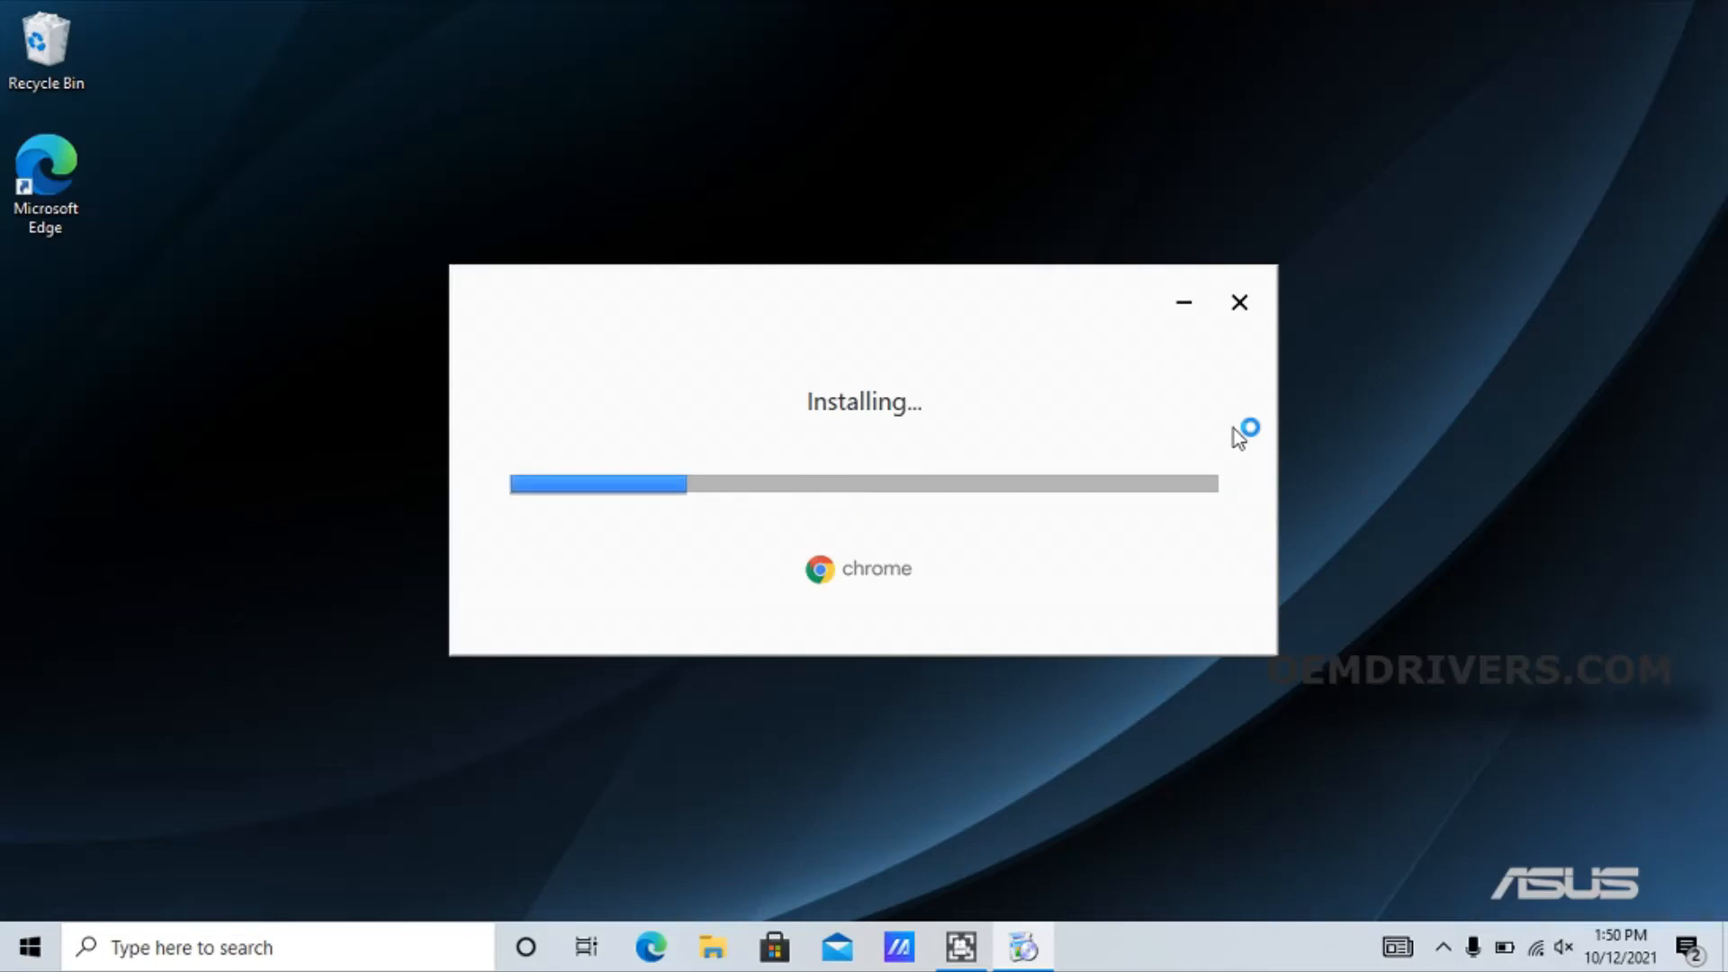
mouse_move(1237, 437)
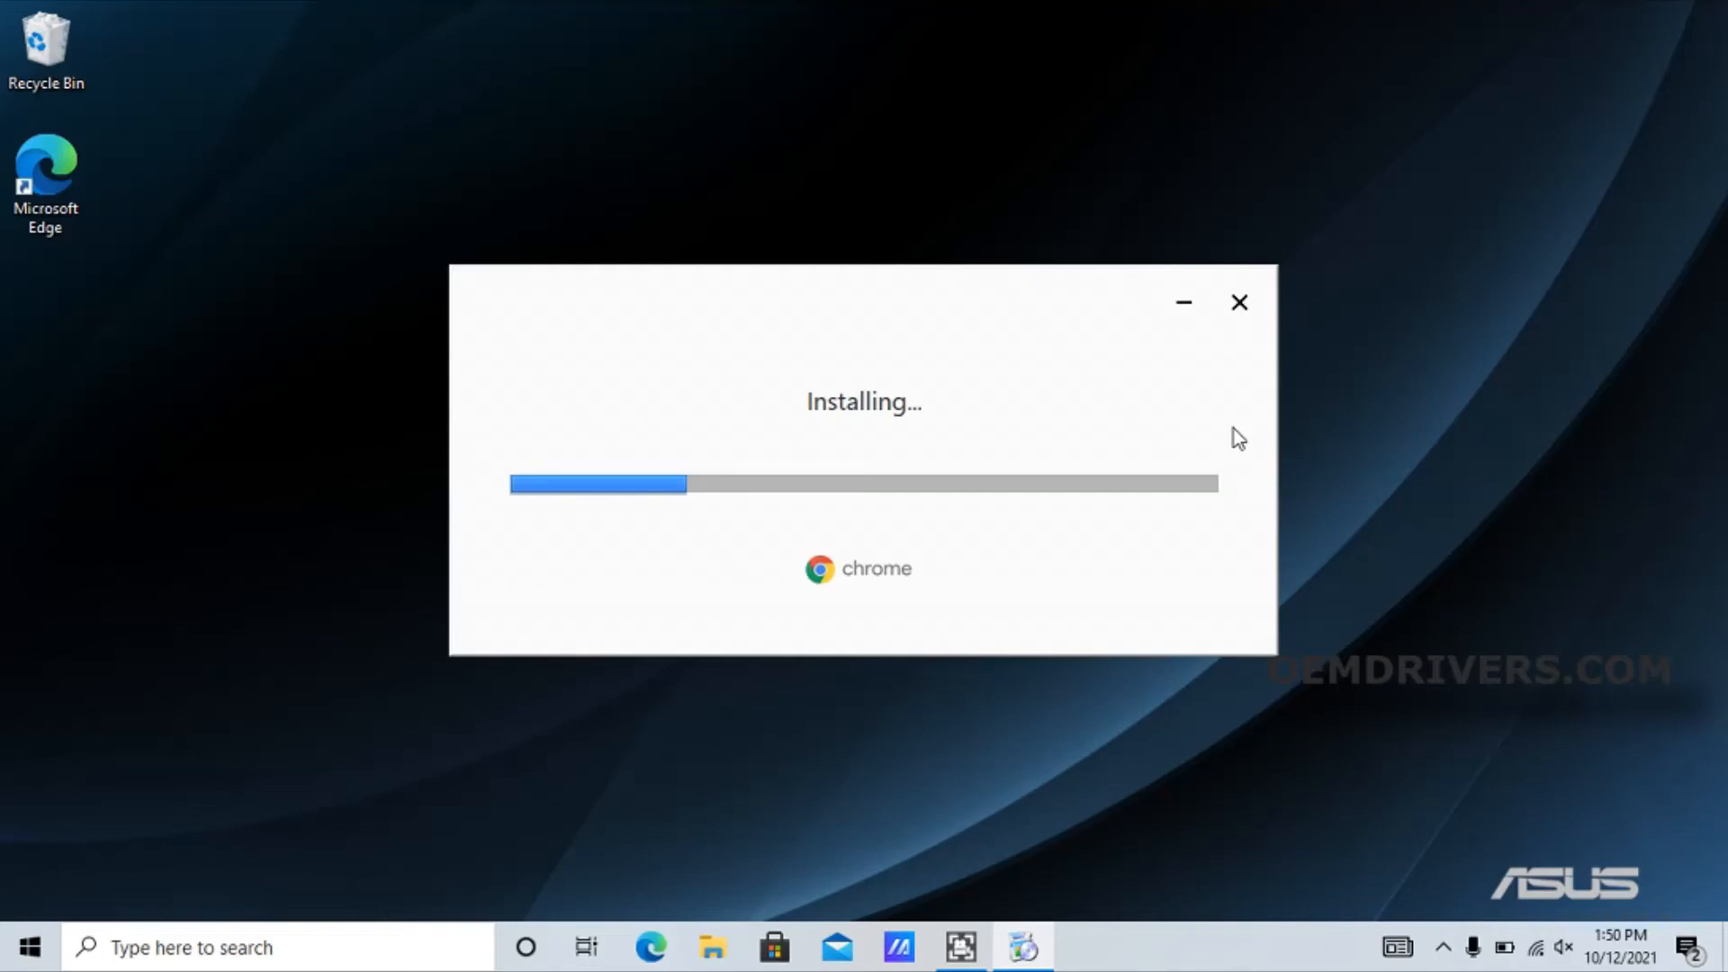